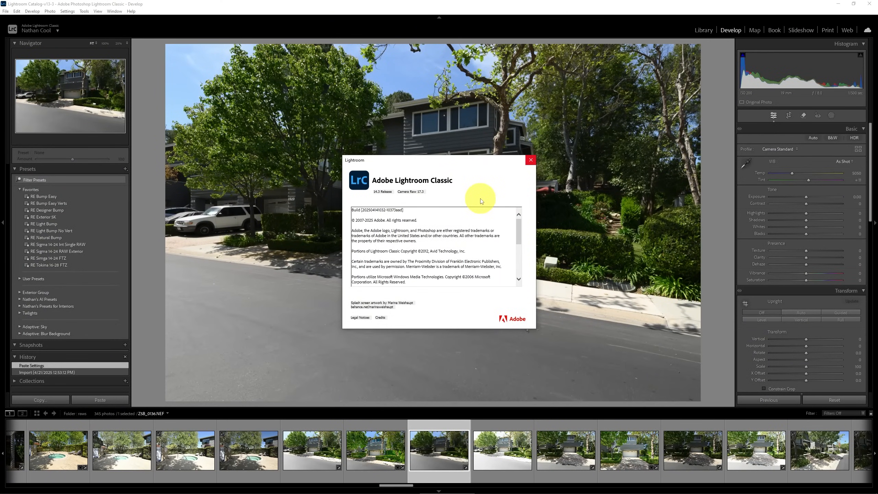
pyautogui.moveTo(472, 195)
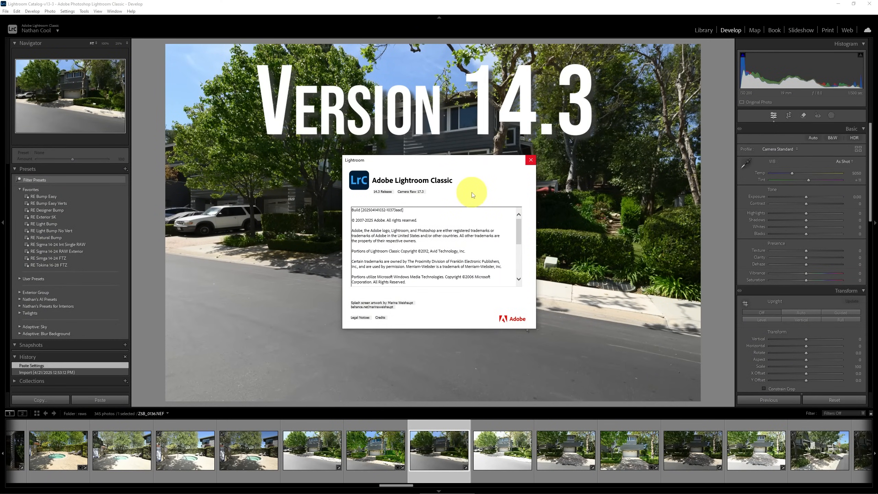
pyautogui.moveTo(378, 194)
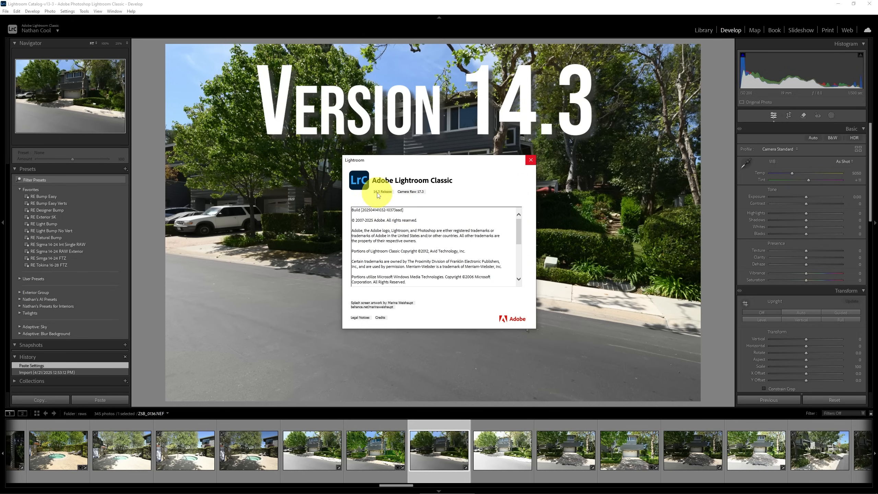
# Step: Close the About Lightroom Classic window, leaving the house exterior photo open
pyautogui.click(529, 159)
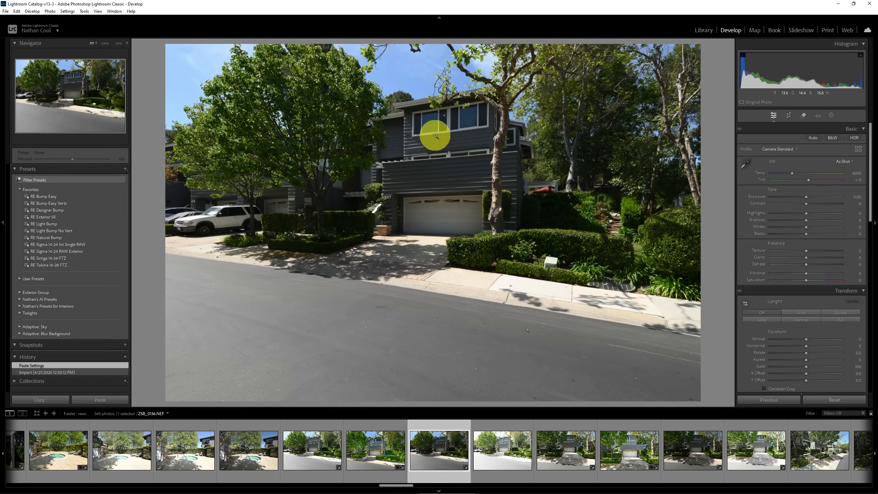
pyautogui.moveTo(409, 67)
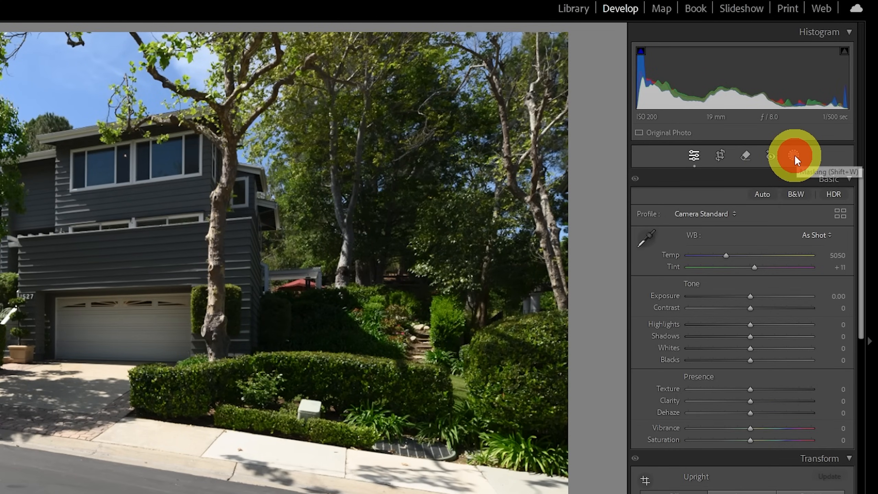
# Step: Start an AI Landscape mask on the house photo so its features are detected
pyautogui.click(793, 155)
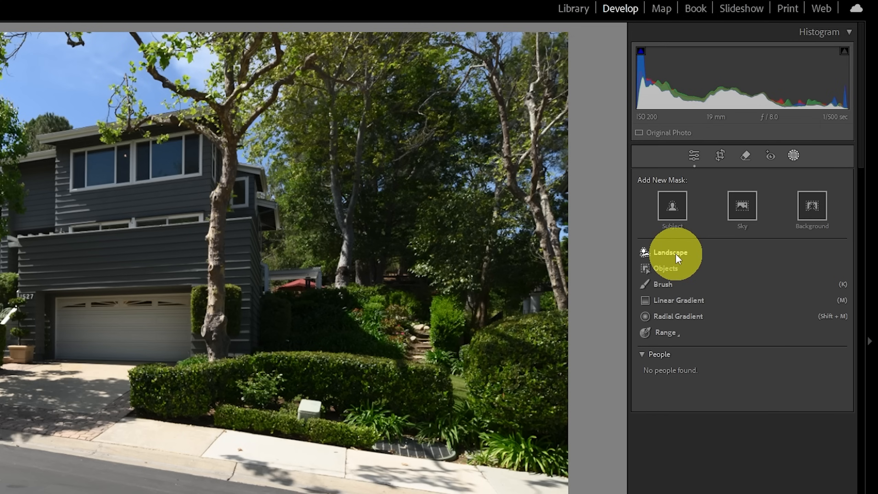
pyautogui.moveTo(670, 251)
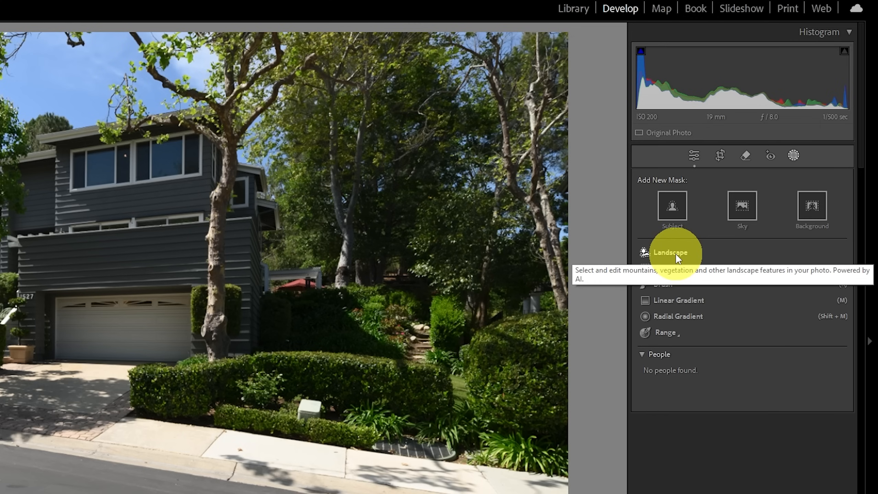
pyautogui.click(670, 251)
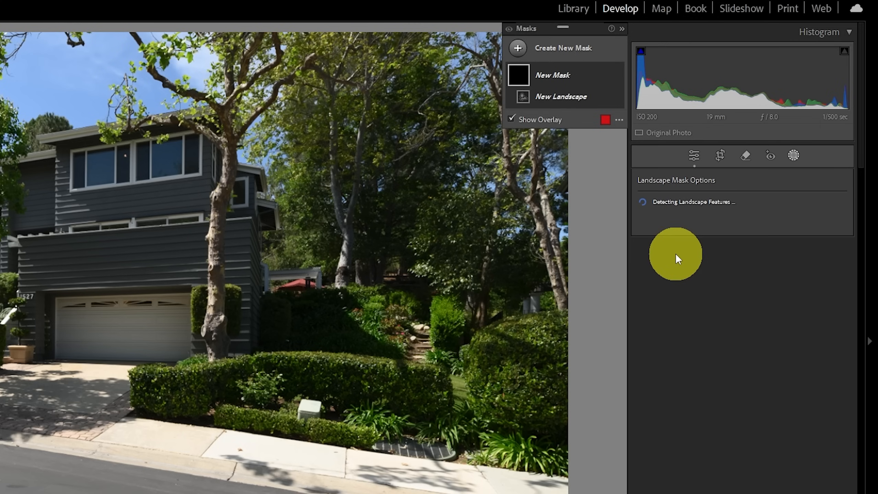
pyautogui.moveTo(614, 325)
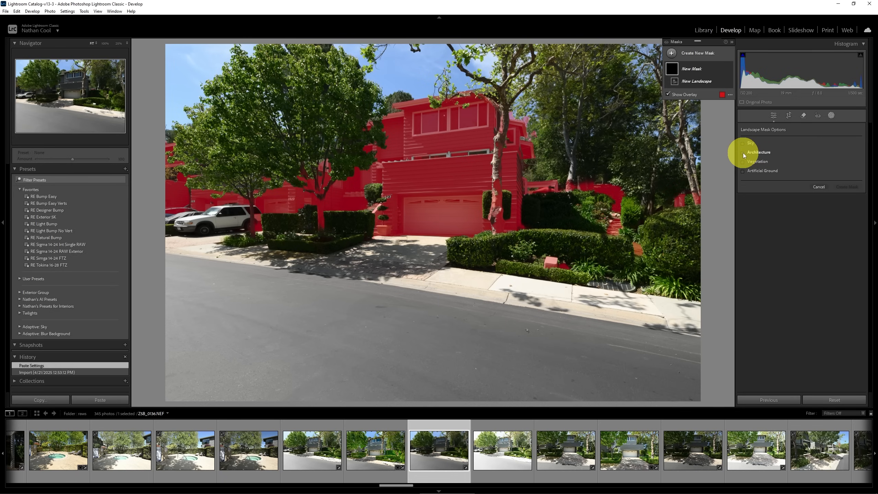
# Step: Create an Architecture-only mask on the house and raise its exposure to about +1.28
pyautogui.click(743, 151)
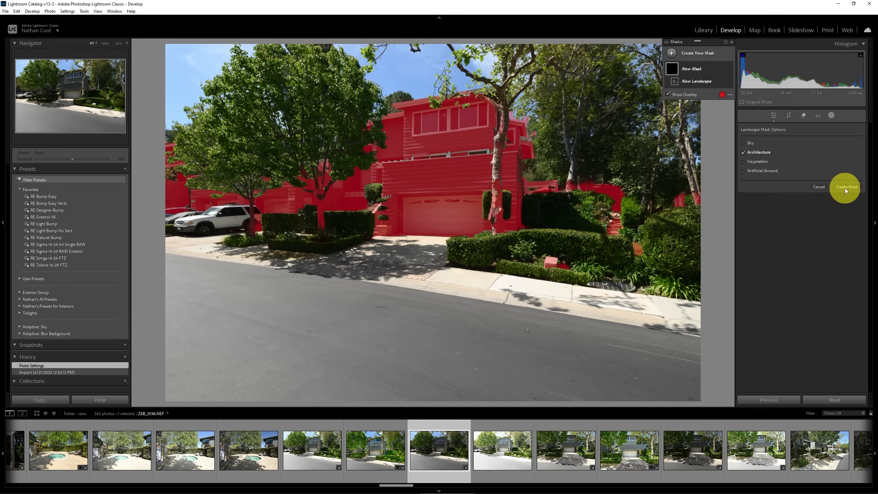
pyautogui.click(845, 187)
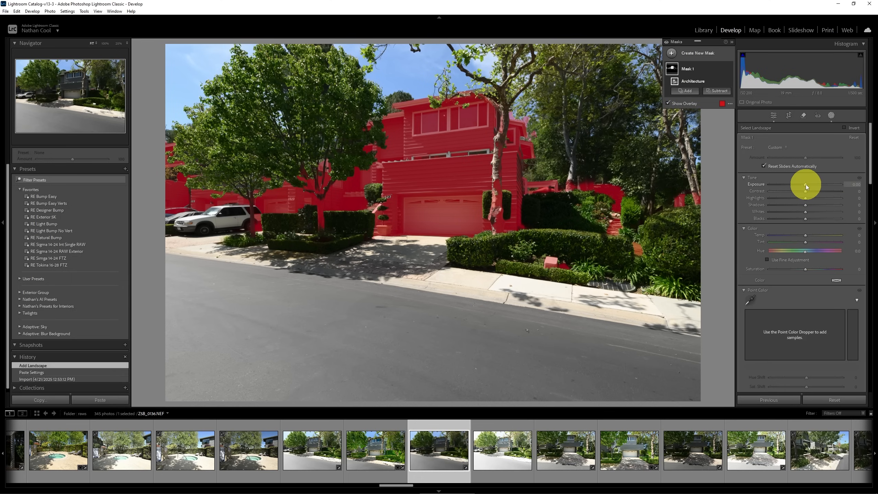
pyautogui.moveTo(806, 184); pyautogui.dragTo(834, 185)
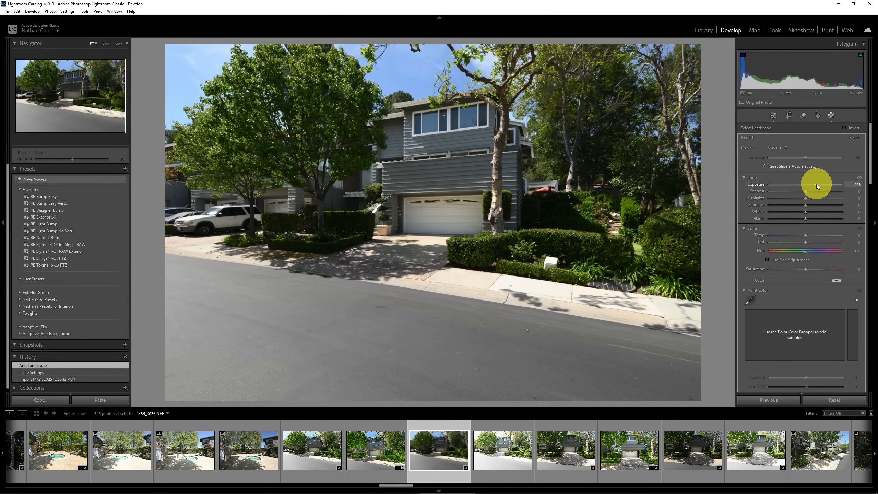
pyautogui.moveTo(812, 184); pyautogui.dragTo(821, 184)
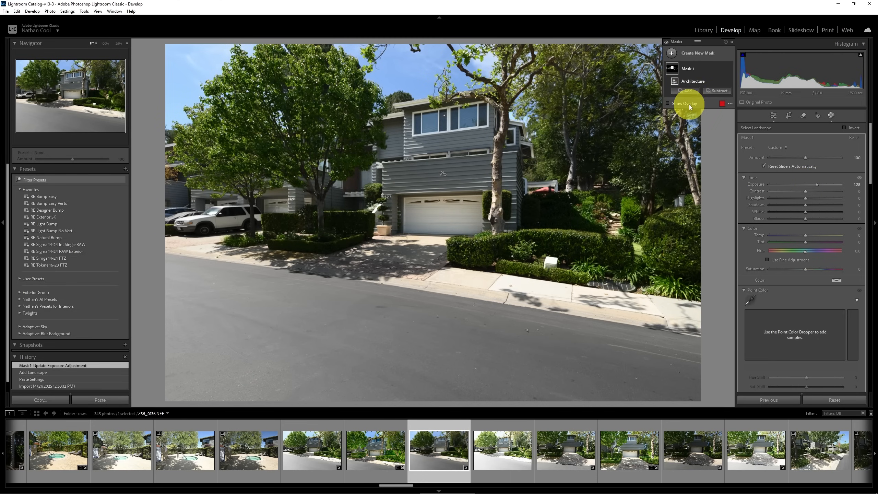
# Step: Show the red mask overlay again and bring up the add-to-mask options
pyautogui.click(667, 103)
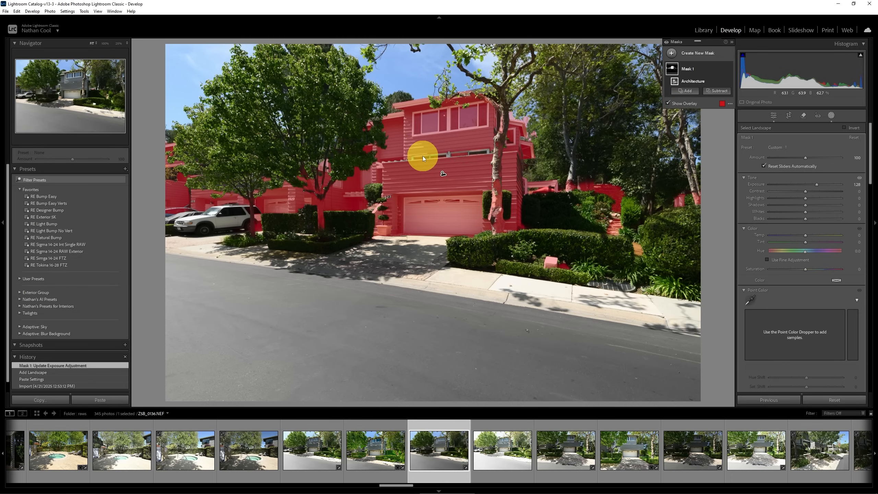
pyautogui.click(684, 91)
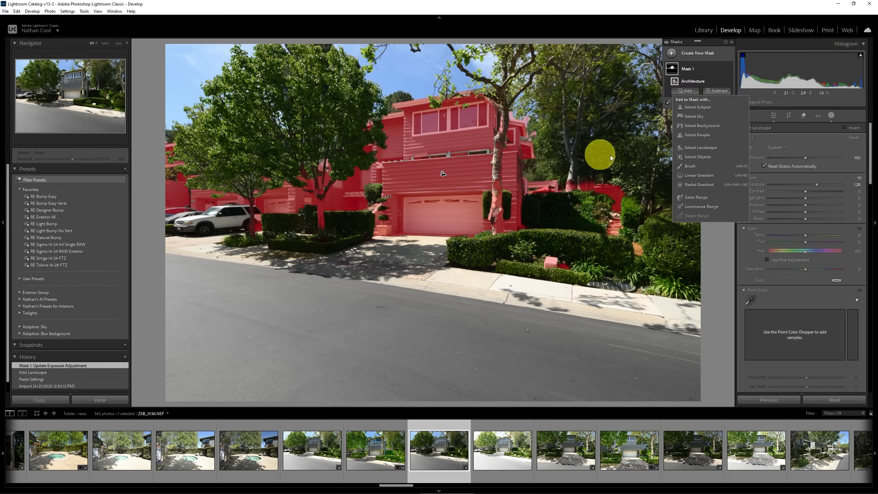
# Step: Subtract the small ground light from the house mask with a brush and raise exposure to +1.59
pyautogui.click(689, 166)
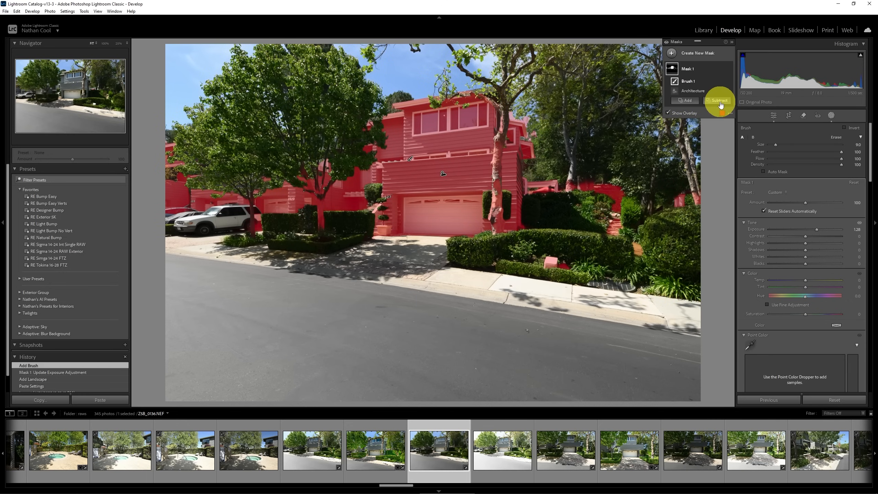
pyautogui.click(718, 100)
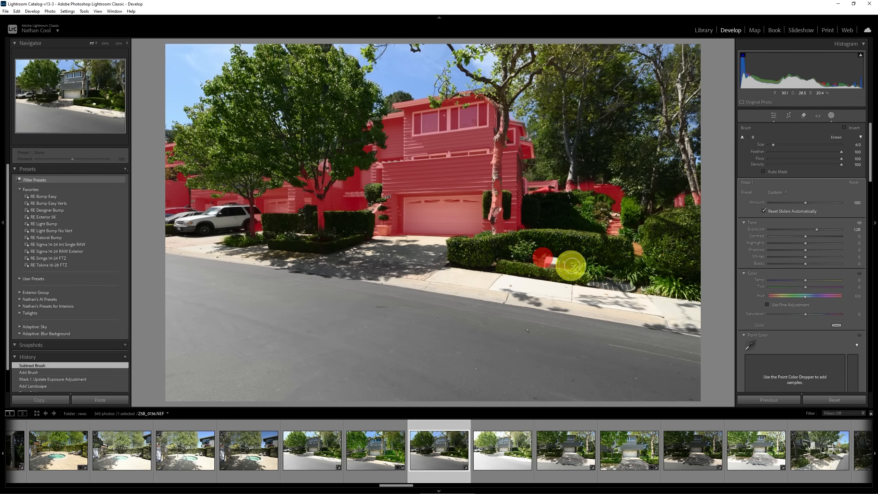
pyautogui.moveTo(568, 266); pyautogui.dragTo(635, 294)
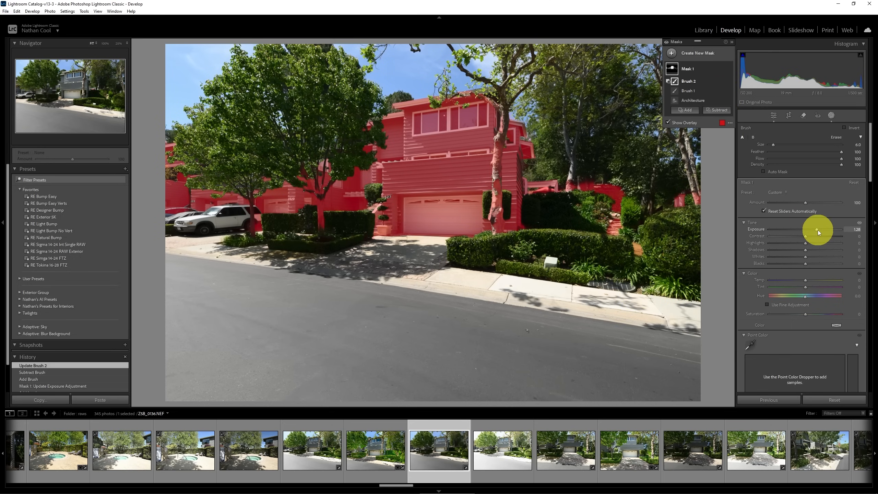
pyautogui.moveTo(817, 229); pyautogui.dragTo(822, 230)
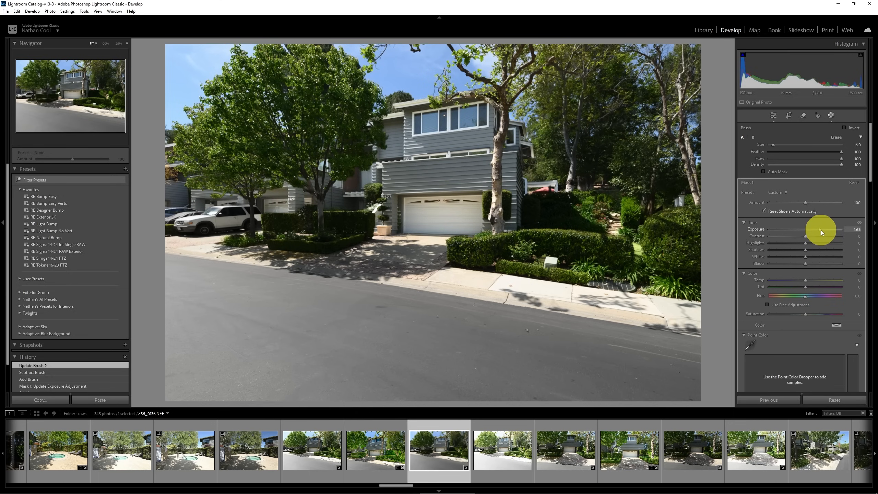
pyautogui.moveTo(822, 229); pyautogui.dragTo(818, 230)
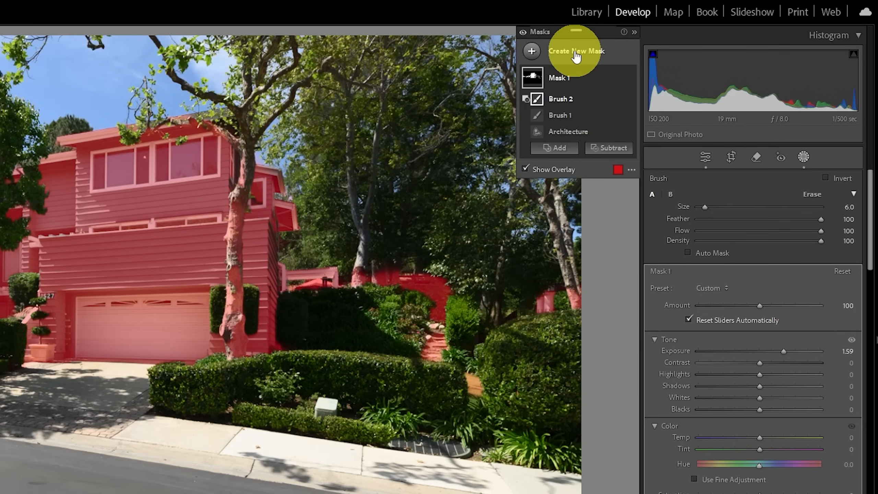
# Step: Create a Vegetation landscape mask over trees and hedges with exposure +0.59 and shadows 18
pyautogui.click(576, 51)
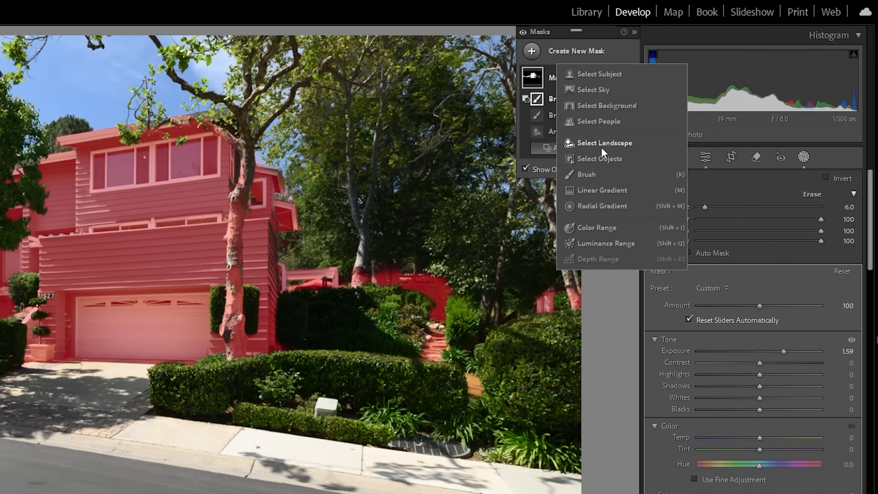
pyautogui.click(605, 142)
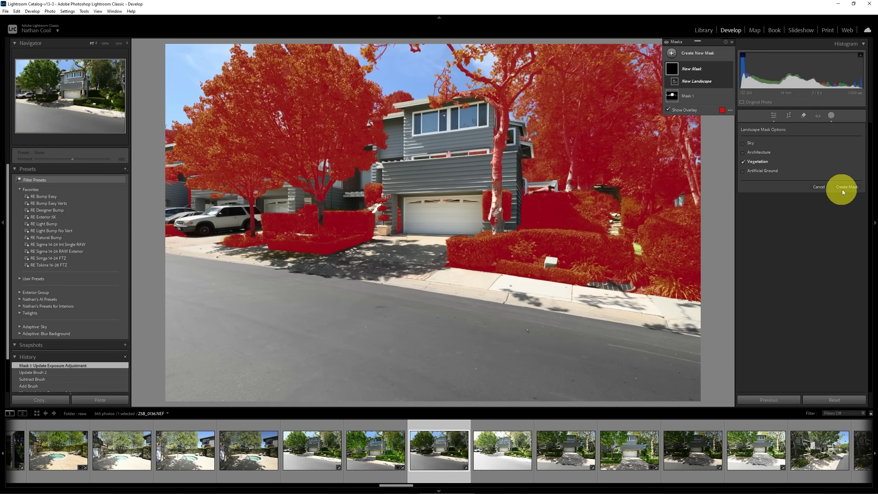
pyautogui.click(846, 187)
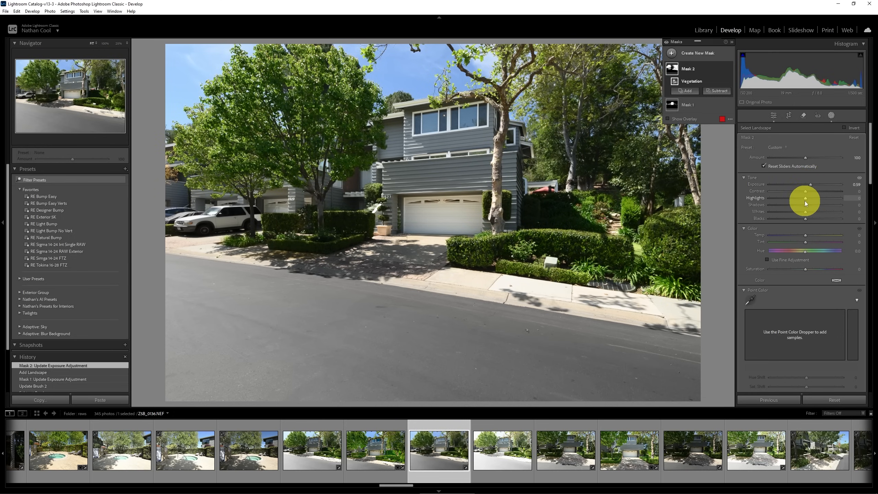
pyautogui.moveTo(805, 211); pyautogui.dragTo(820, 212)
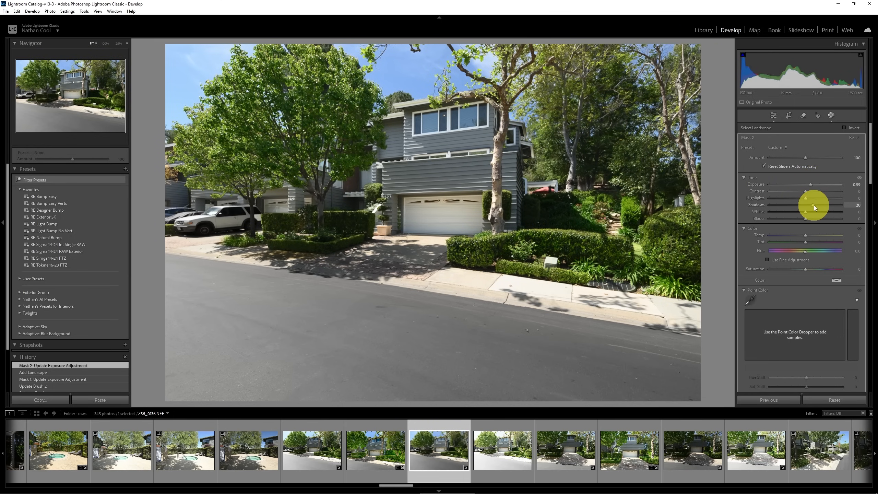
pyautogui.moveTo(818, 211); pyautogui.dragTo(812, 211)
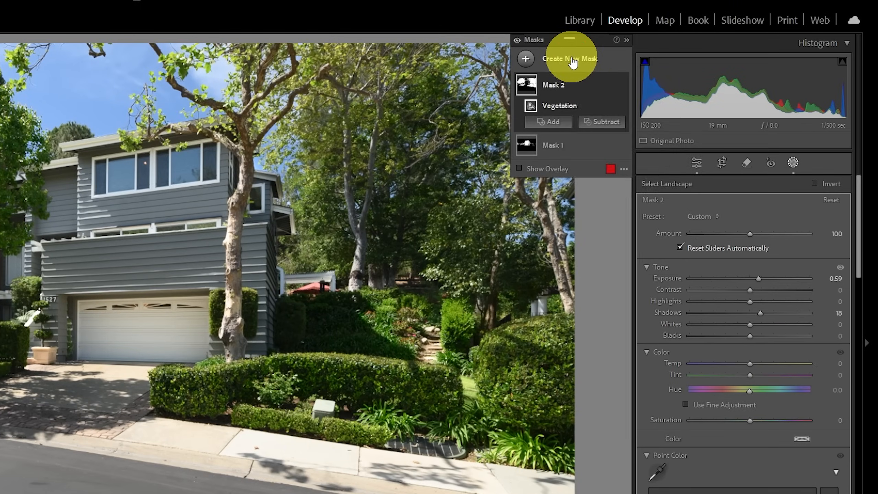
# Step: Create an Artificial Ground mask on the road, sidewalk and driveway and lower exposure to about -0.36
pyautogui.click(569, 58)
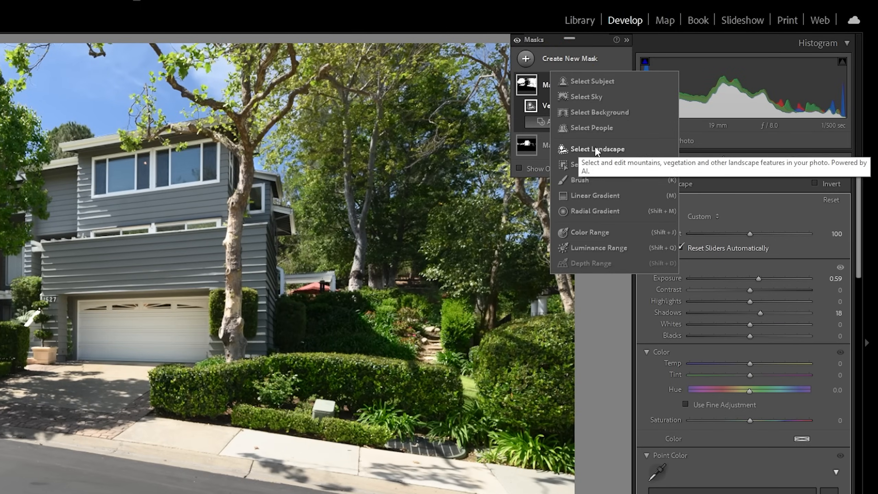
pyautogui.click(596, 149)
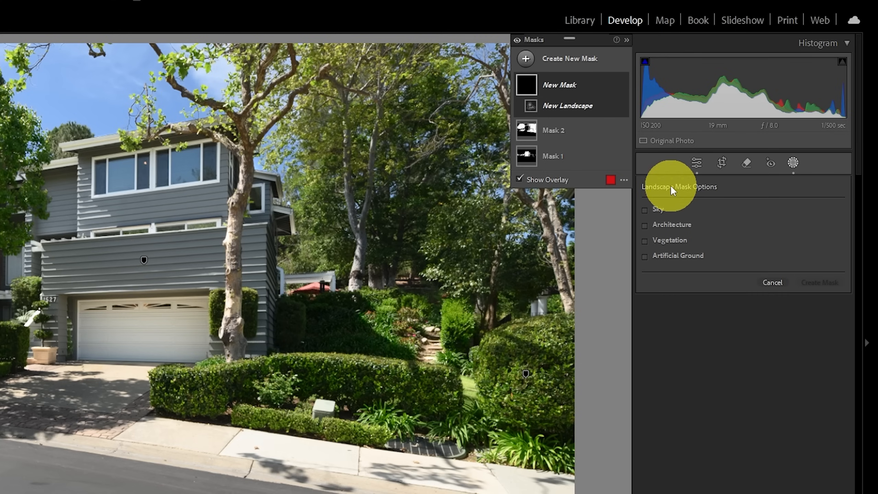
pyautogui.click(677, 255)
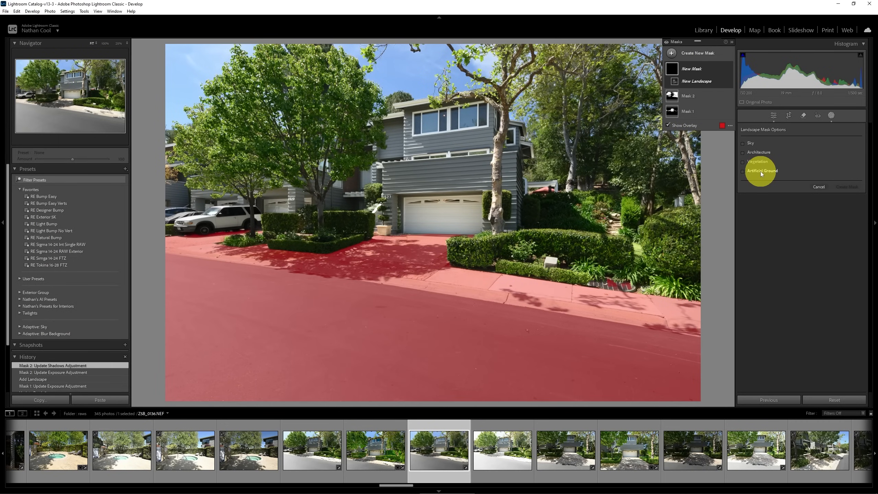
pyautogui.click(742, 171)
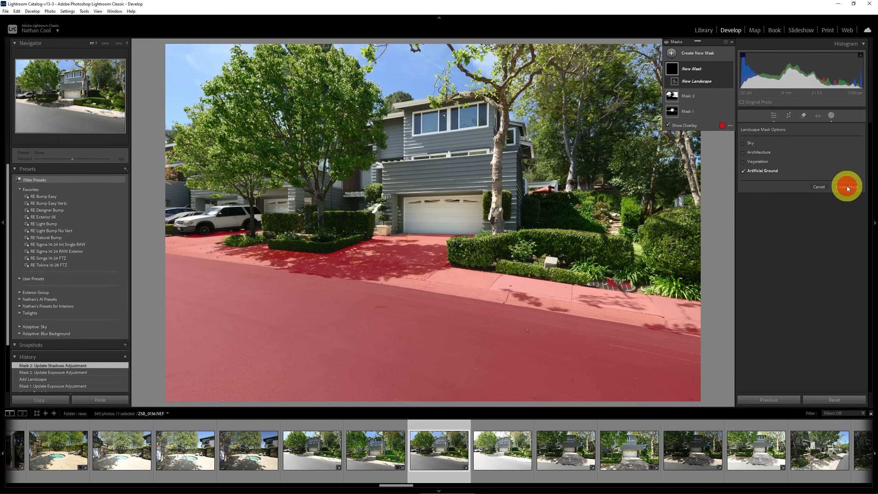
pyautogui.click(846, 186)
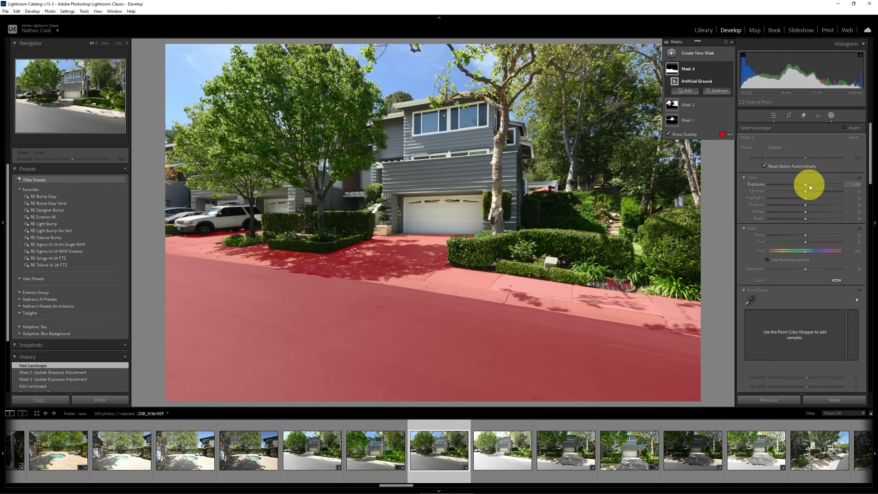
pyautogui.moveTo(812, 184); pyautogui.dragTo(802, 185)
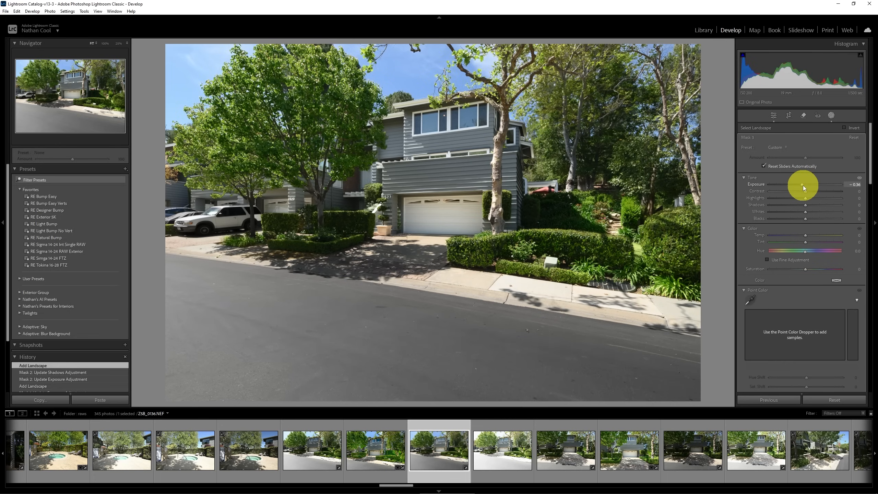
pyautogui.moveTo(806, 184); pyautogui.dragTo(801, 185)
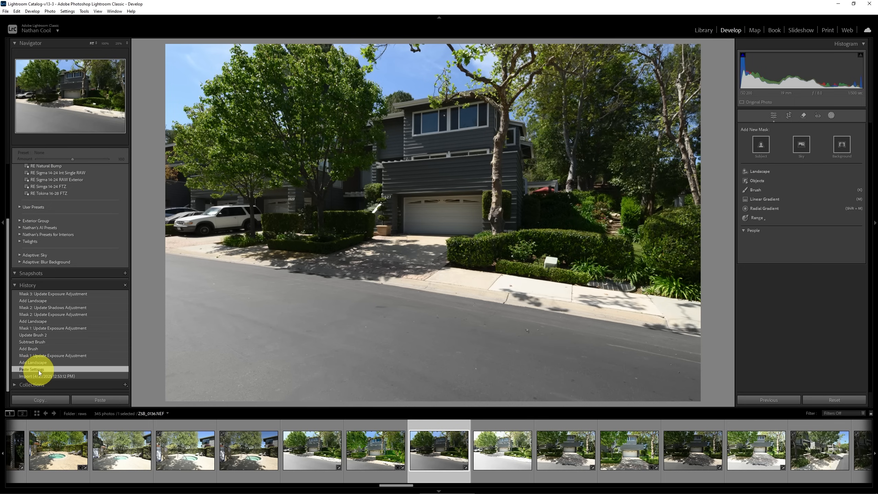
# Step: Return to the latest edit, crop tighter around the house and pull down the highlights
pyautogui.click(54, 294)
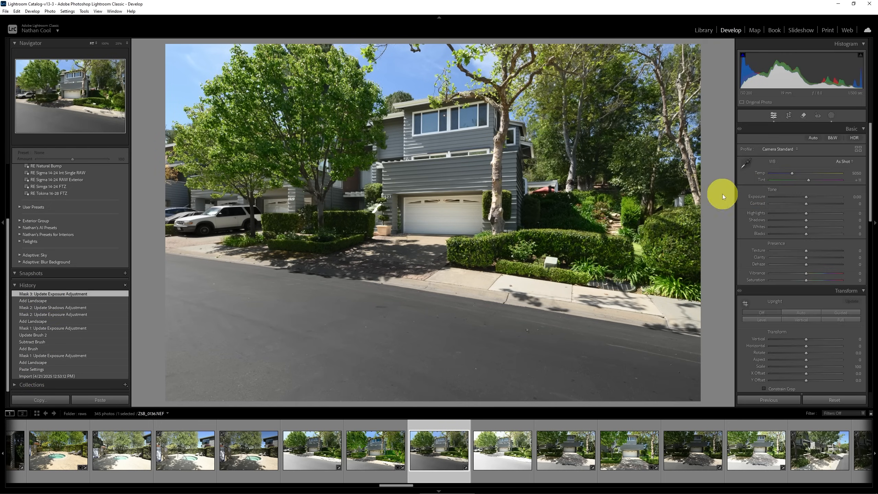
pyautogui.click(788, 115)
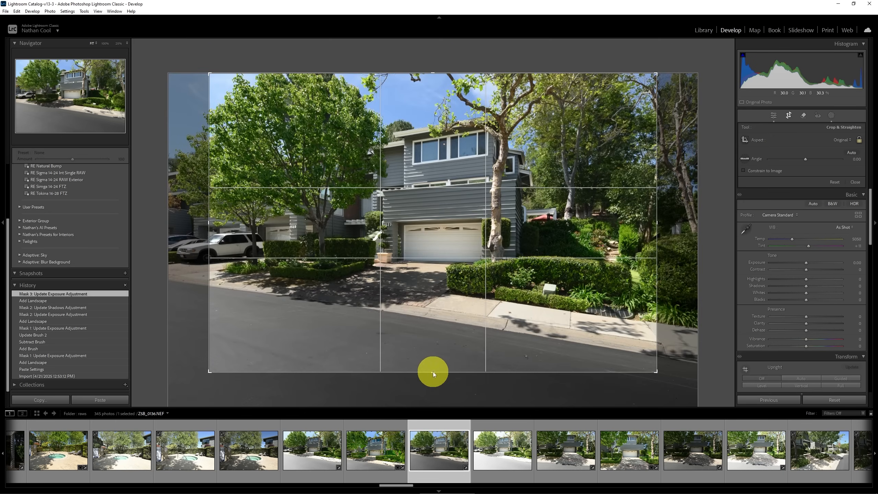
pyautogui.moveTo(431, 372); pyautogui.dragTo(473, 297)
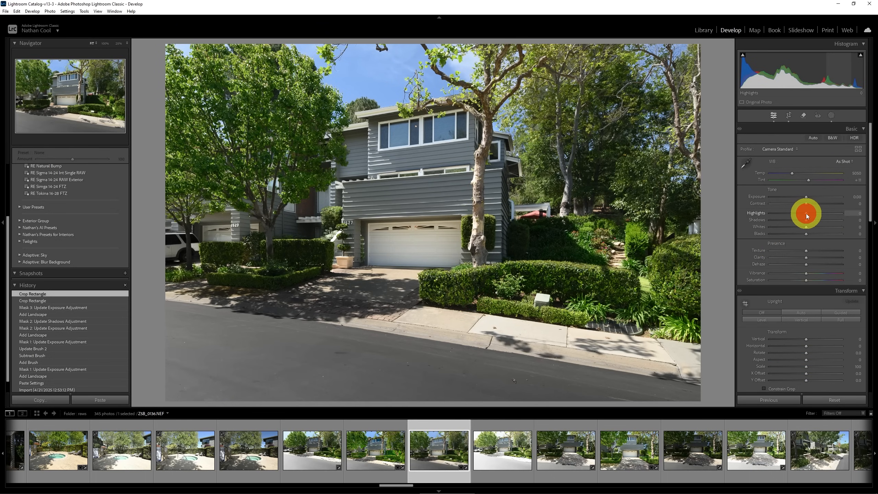
pyautogui.moveTo(812, 213); pyautogui.dragTo(810, 218)
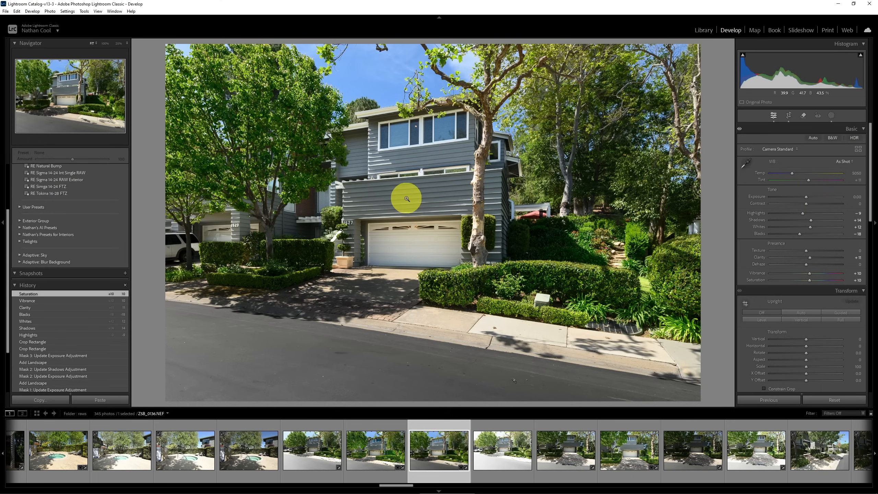
# Step: Apply AI Denoise at amount 90 to make an enhanced DNG copy of the house photo
pyautogui.click(406, 198)
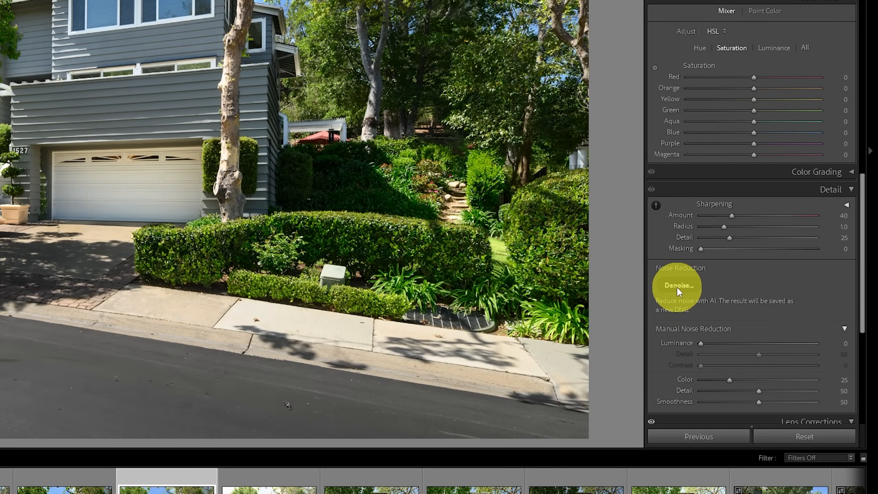
pyautogui.click(677, 285)
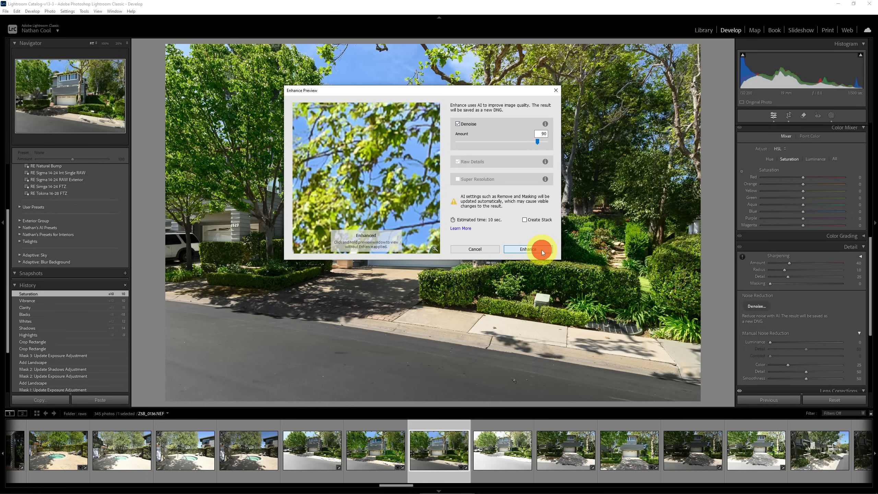
pyautogui.click(523, 248)
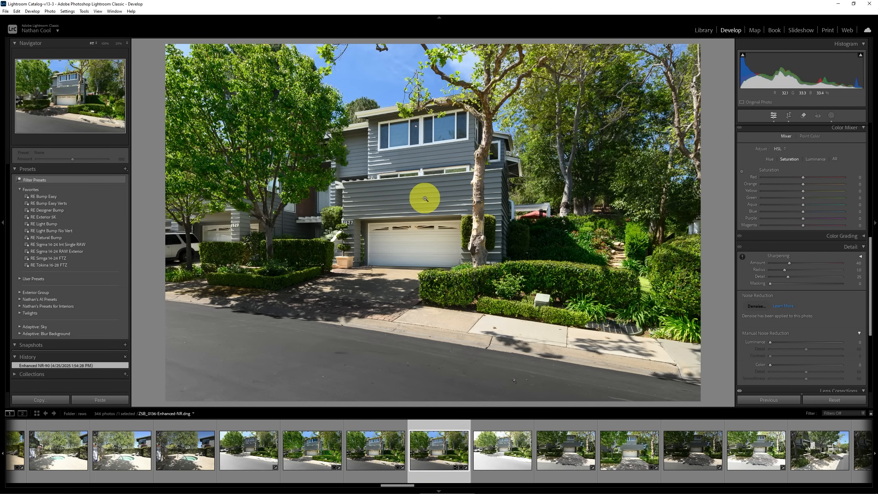
pyautogui.click(425, 197)
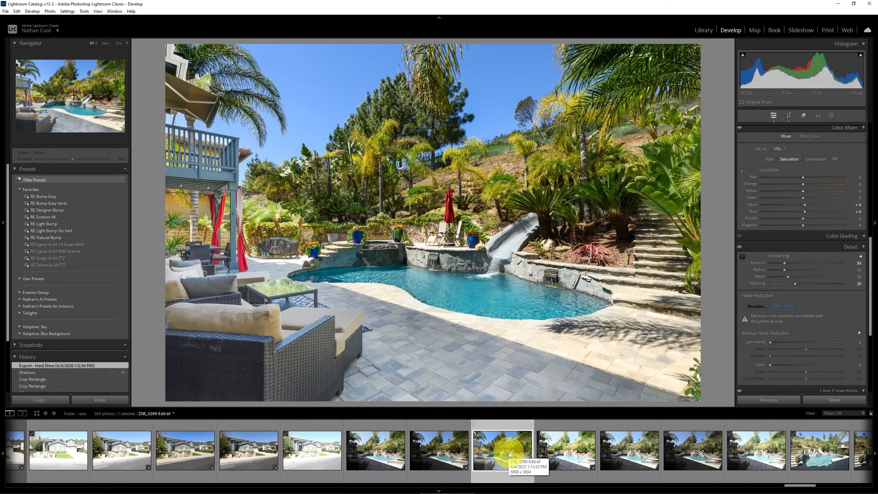
# Step: Select the pool patio photo ZSB_0299.NEF in the filmstrip for editing
pyautogui.click(438, 451)
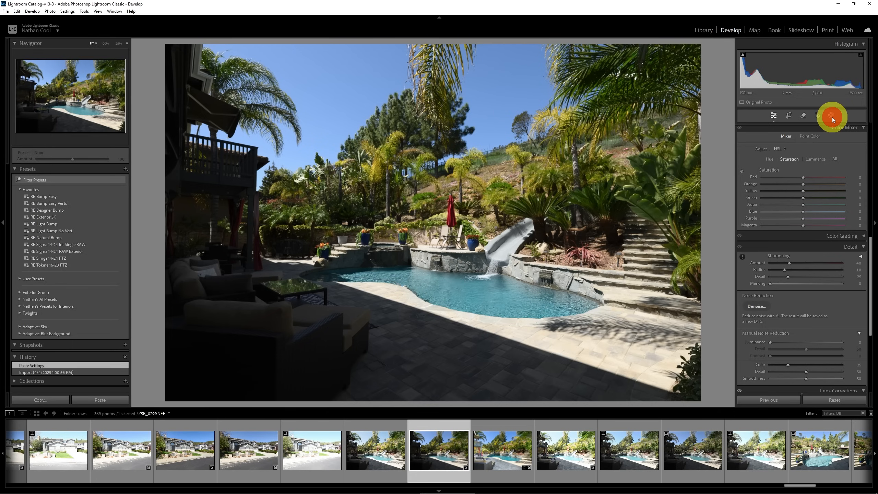
# Step: Create a Water landscape mask on the pool with exposure +0.25, whites +14 and saturation +7
pyautogui.click(832, 115)
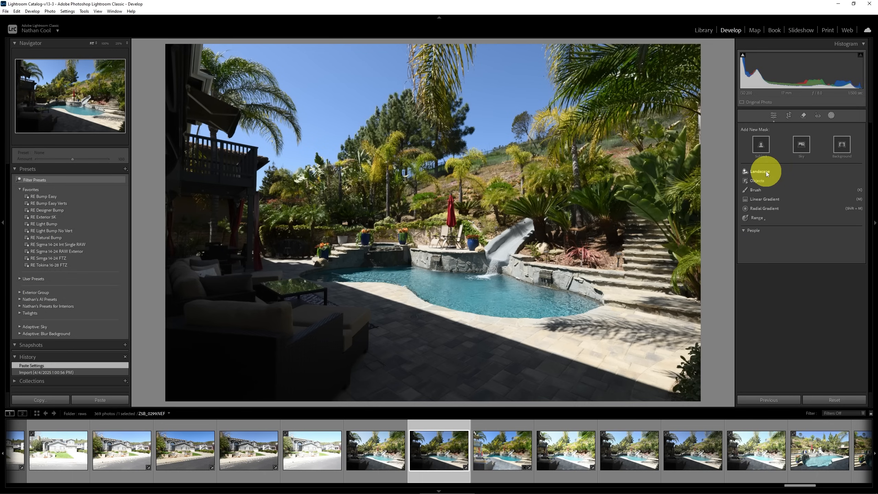
pyautogui.click(759, 172)
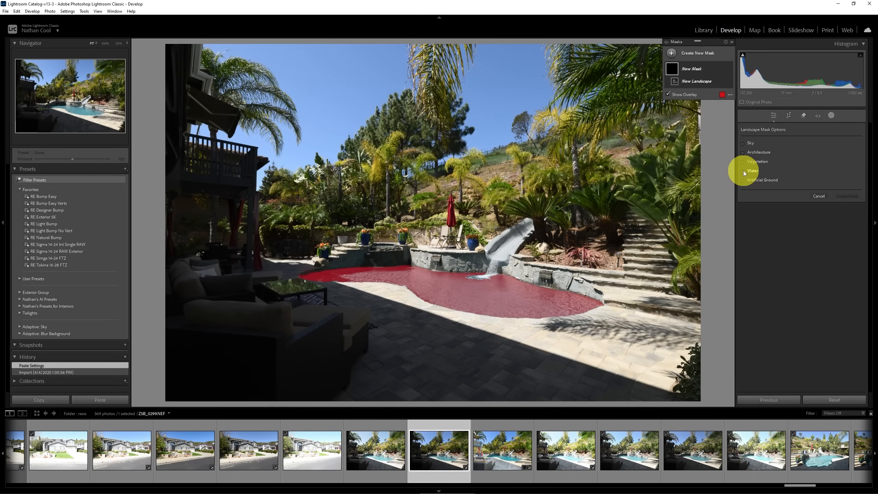
pyautogui.click(743, 170)
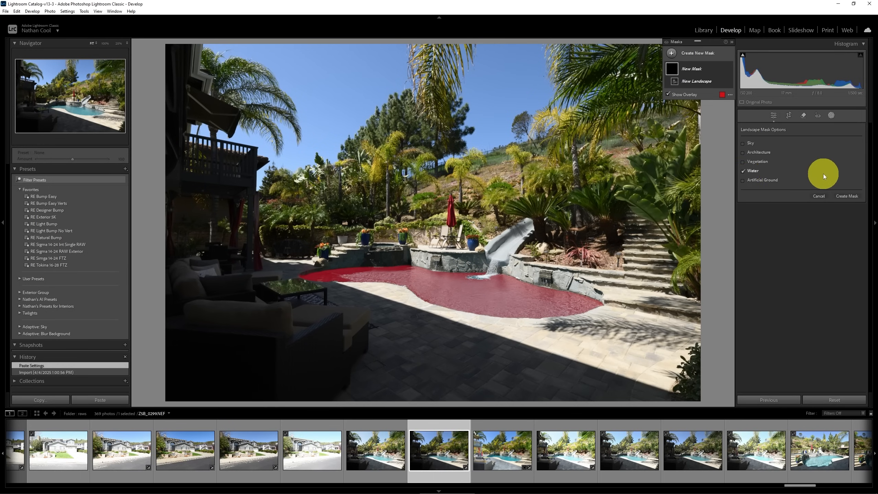
pyautogui.click(846, 195)
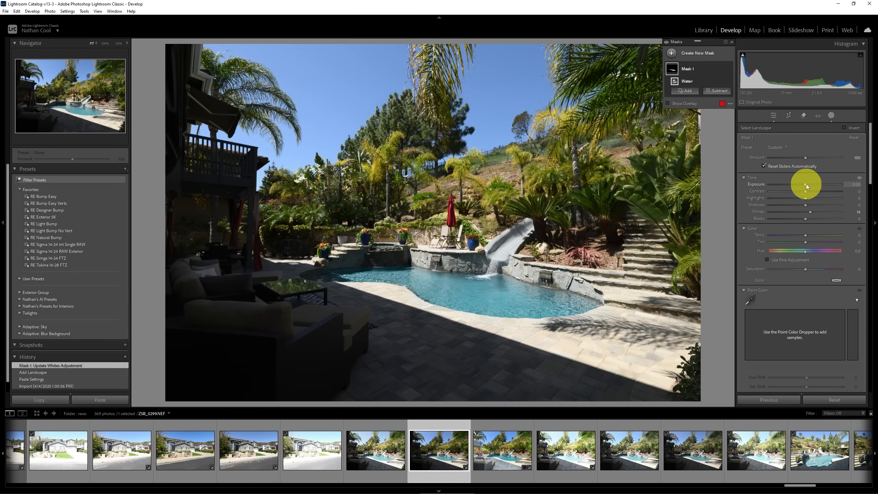
pyautogui.moveTo(803, 184); pyautogui.dragTo(808, 184)
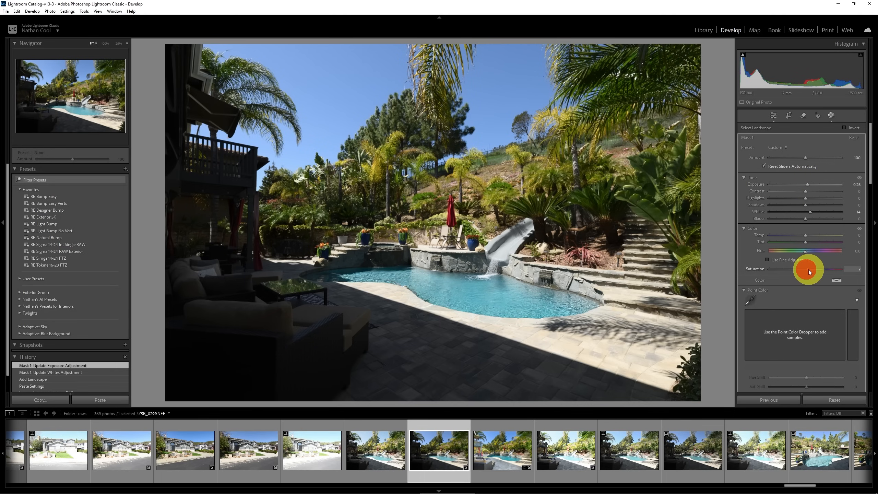
pyautogui.moveTo(812, 272); pyautogui.dragTo(806, 272)
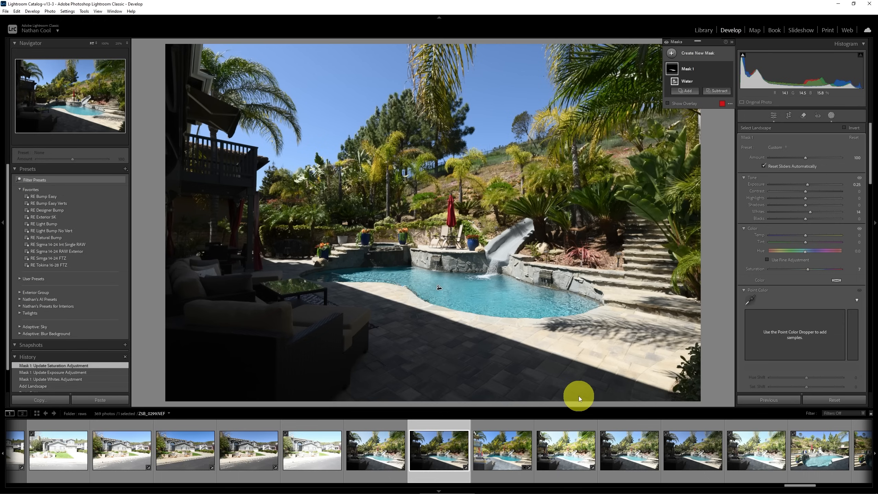
pyautogui.moveTo(614, 369)
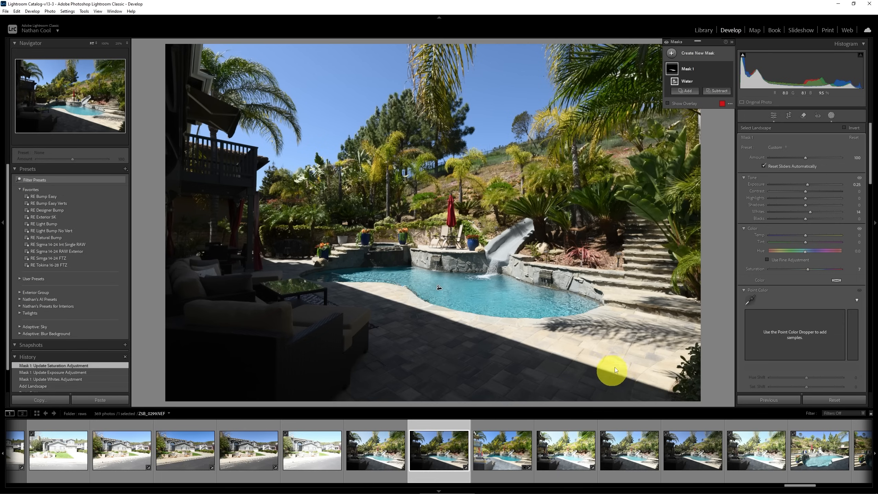
# Step: Cancel the unfinished landscape mask and reopen the mask type menu
pyautogui.click(694, 53)
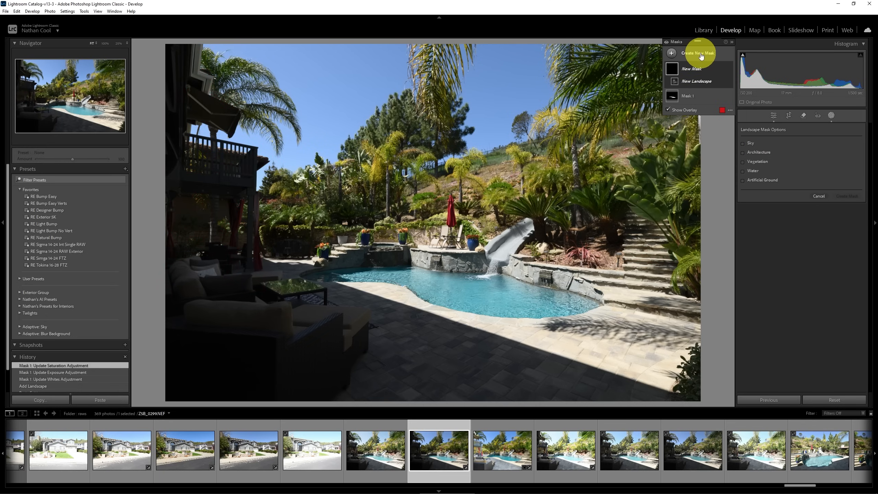
pyautogui.click(819, 196)
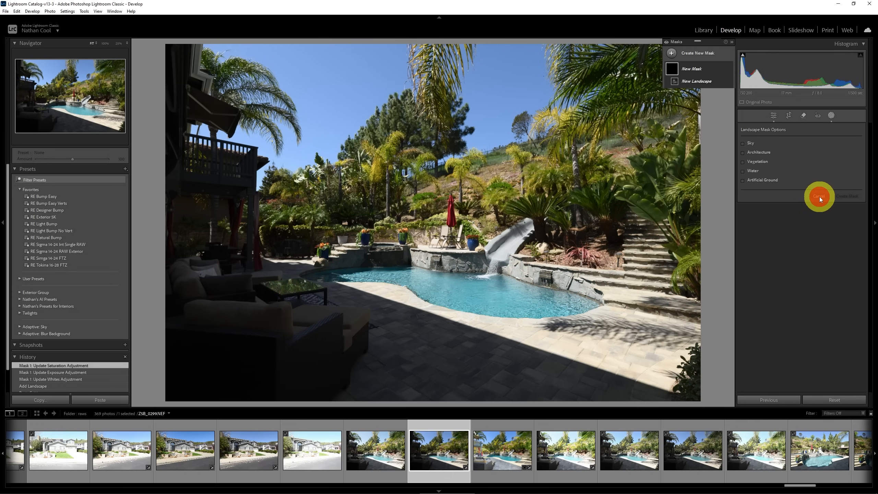
pyautogui.click(819, 196)
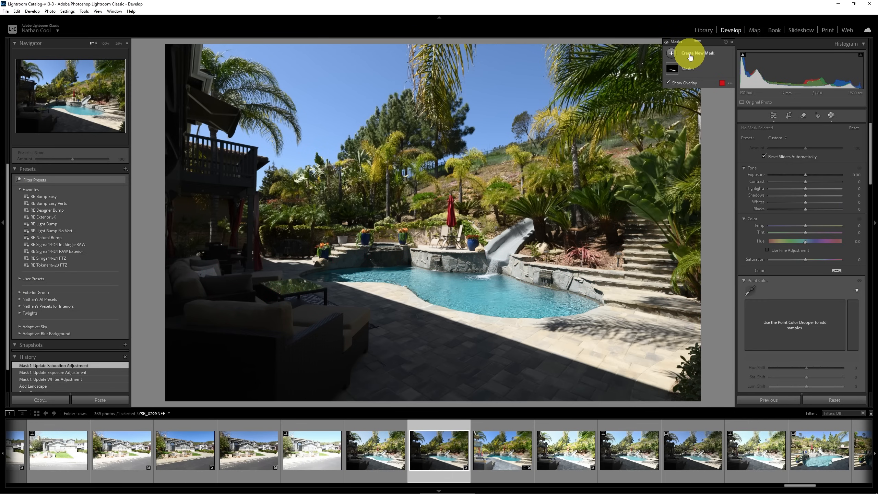
pyautogui.click(694, 52)
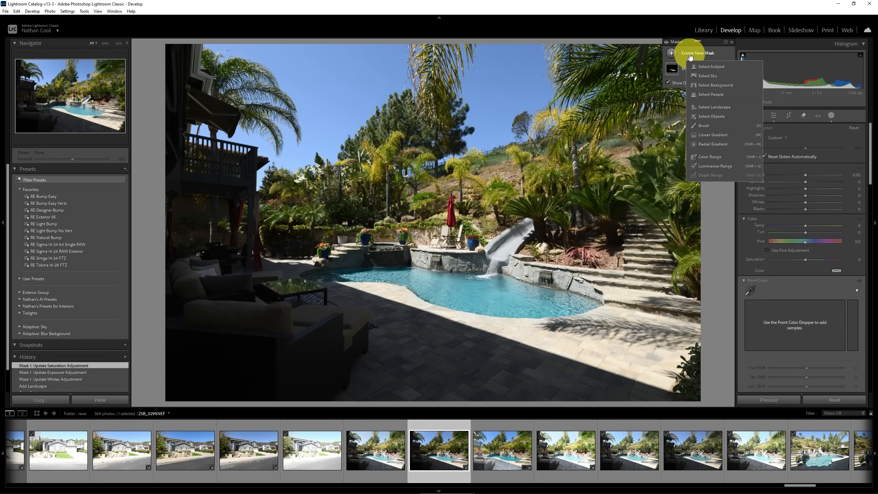
pyautogui.moveTo(714, 120)
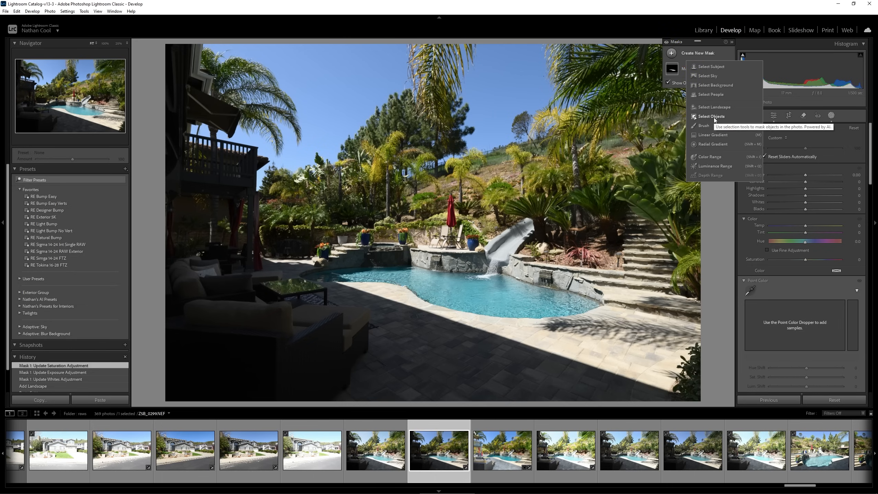
# Step: Use Select Objects to mark the house, balcony and shaded patio as a second mask
pyautogui.click(710, 116)
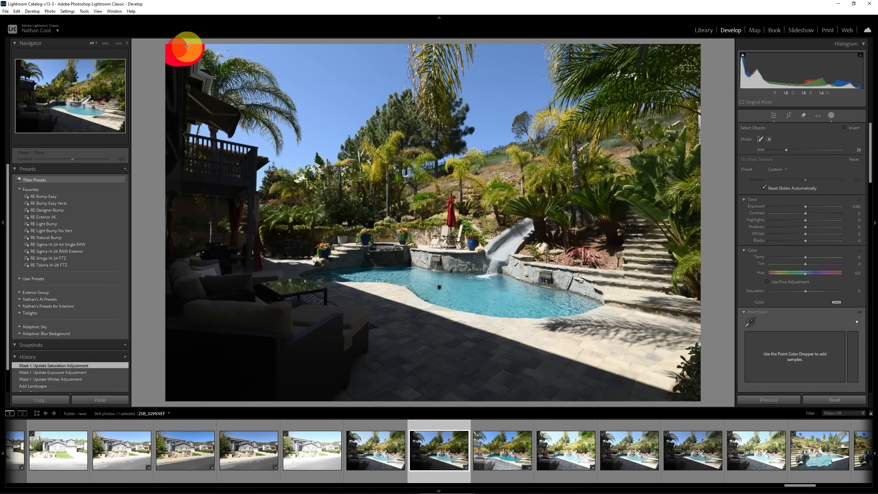
pyautogui.moveTo(188, 47); pyautogui.dragTo(236, 133)
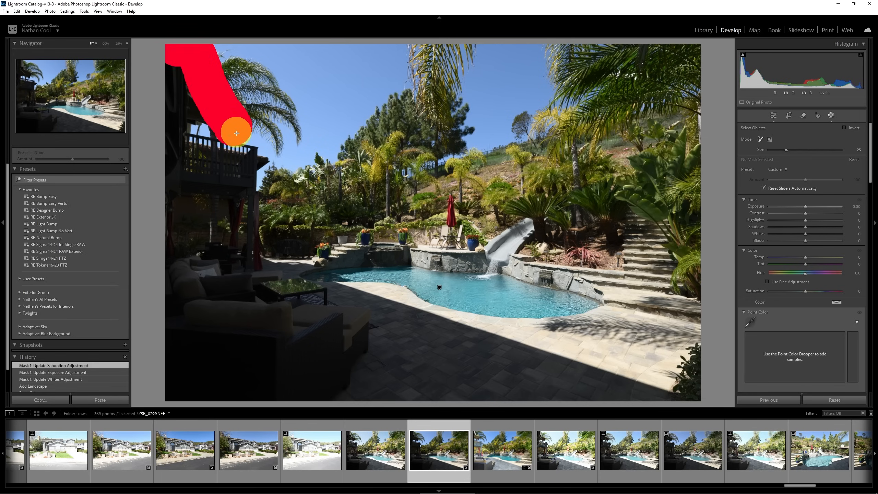
pyautogui.moveTo(236, 133); pyautogui.dragTo(287, 228)
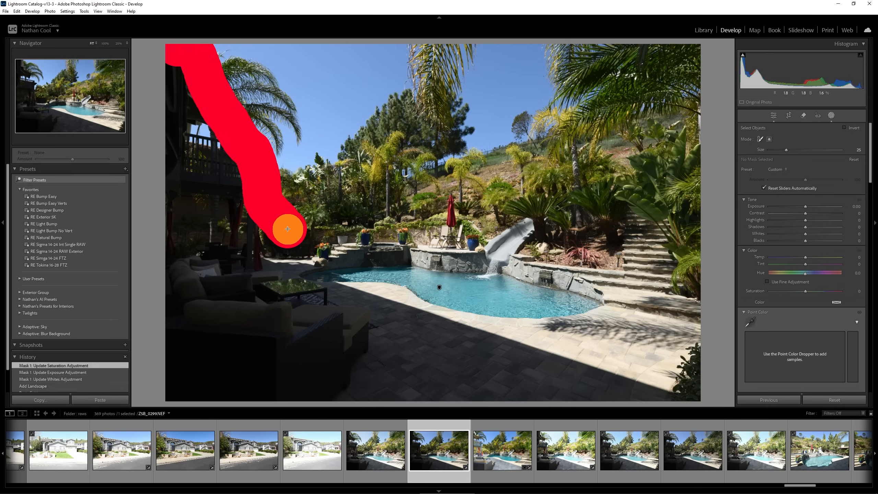
pyautogui.moveTo(287, 229); pyautogui.dragTo(355, 299)
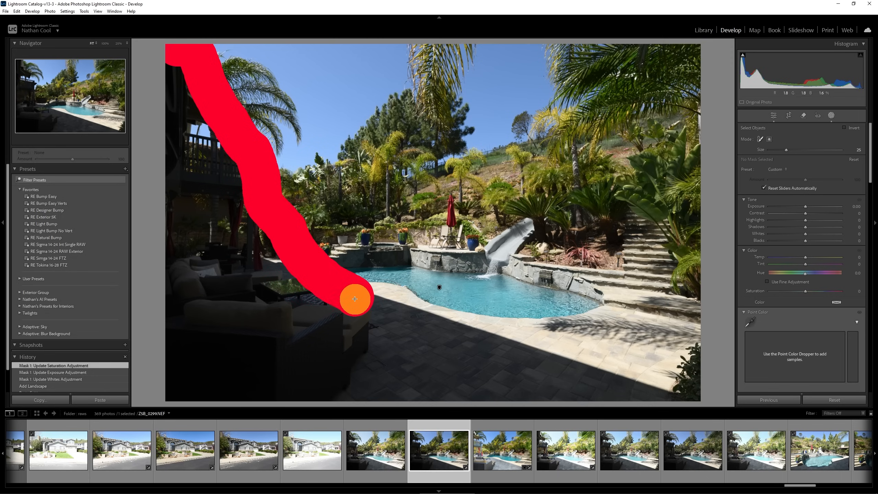
pyautogui.moveTo(354, 299); pyautogui.dragTo(483, 342)
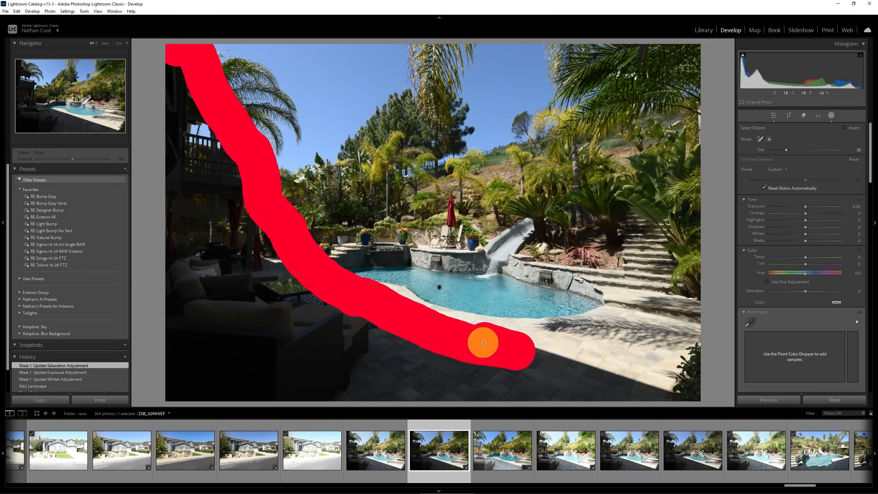
pyautogui.moveTo(483, 342); pyautogui.dragTo(635, 394)
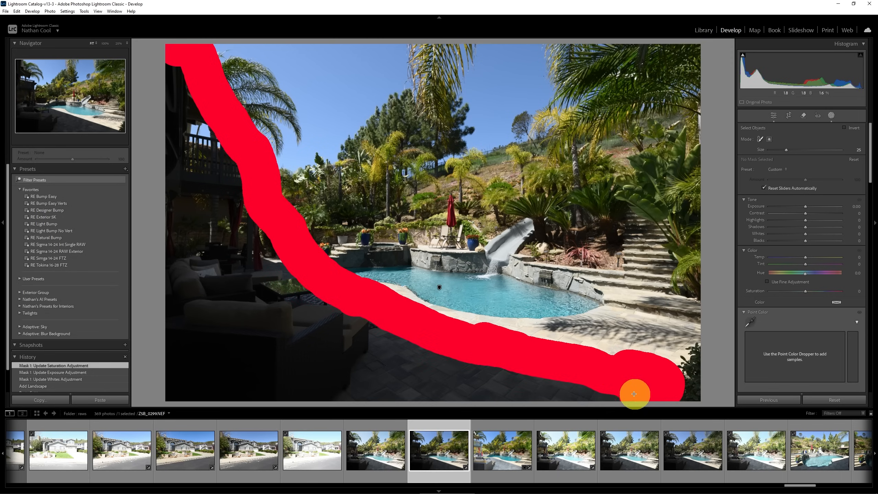
pyautogui.moveTo(634, 393); pyautogui.dragTo(167, 382)
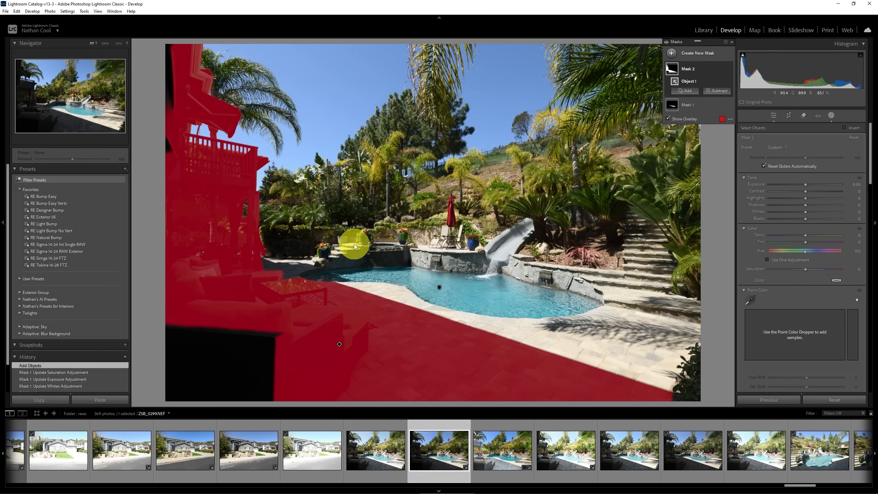
pyautogui.moveTo(206, 168)
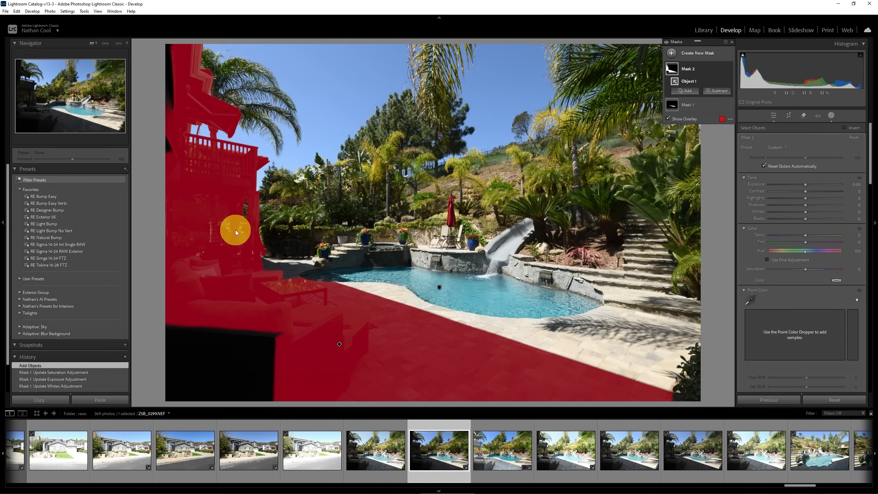
pyautogui.moveTo(630, 125)
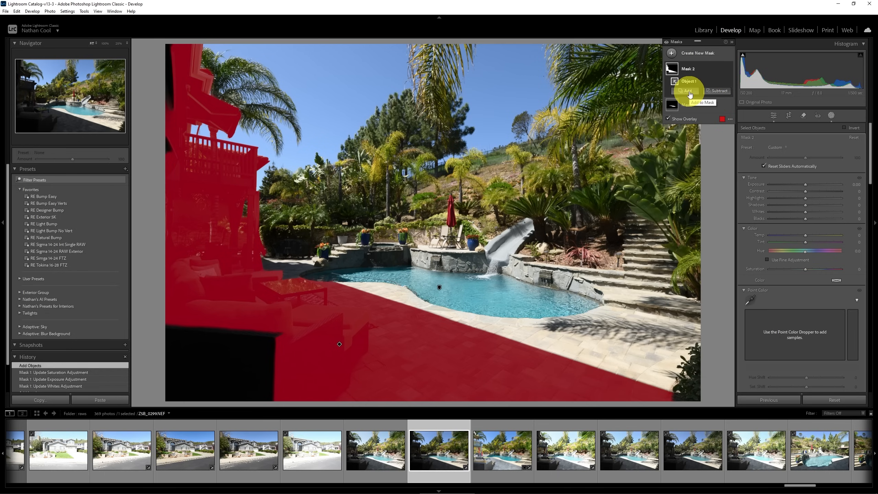
# Step: Add a brush stroke filling the dark lower-left furniture corner into the patio mask
pyautogui.click(685, 90)
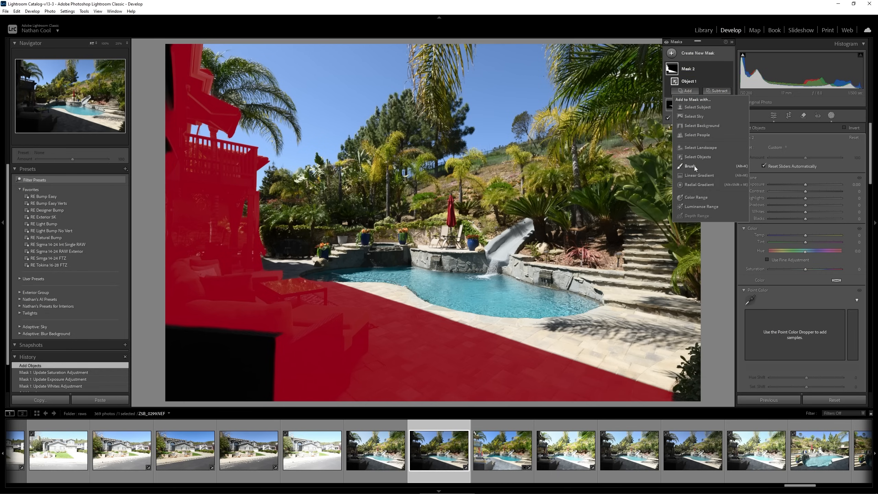
pyautogui.click(684, 166)
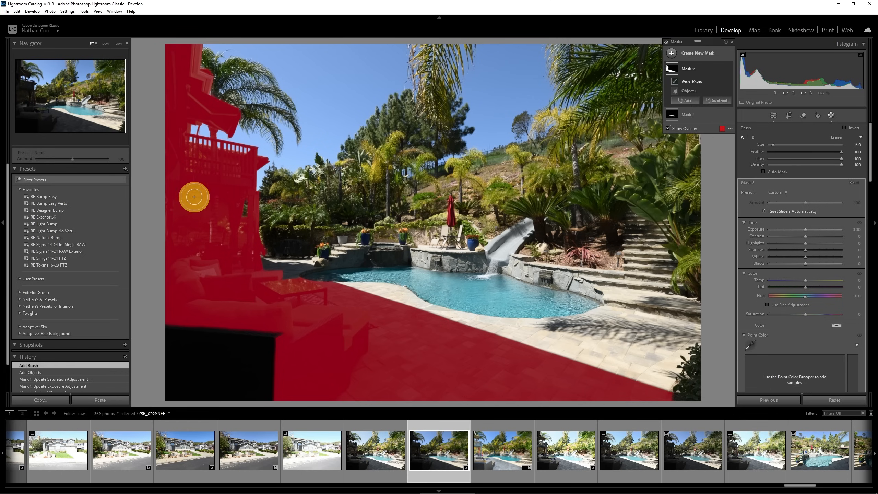
pyautogui.moveTo(194, 197); pyautogui.dragTo(174, 330)
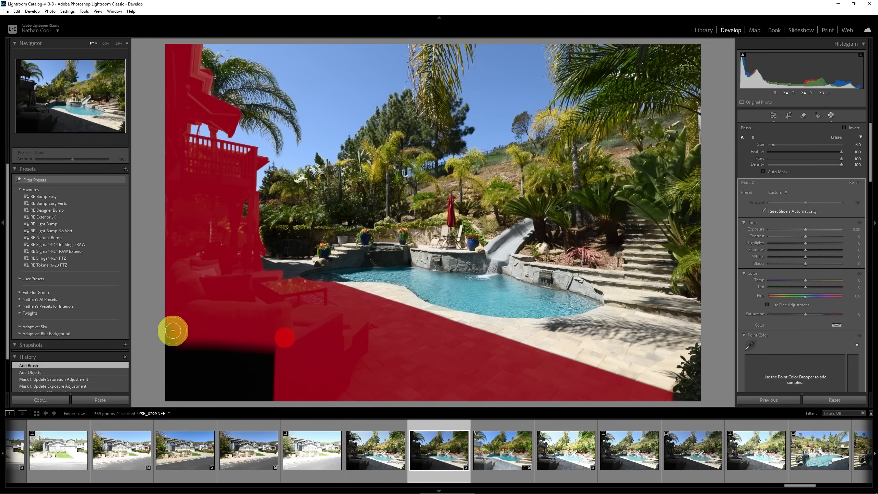
pyautogui.moveTo(173, 330); pyautogui.dragTo(237, 349)
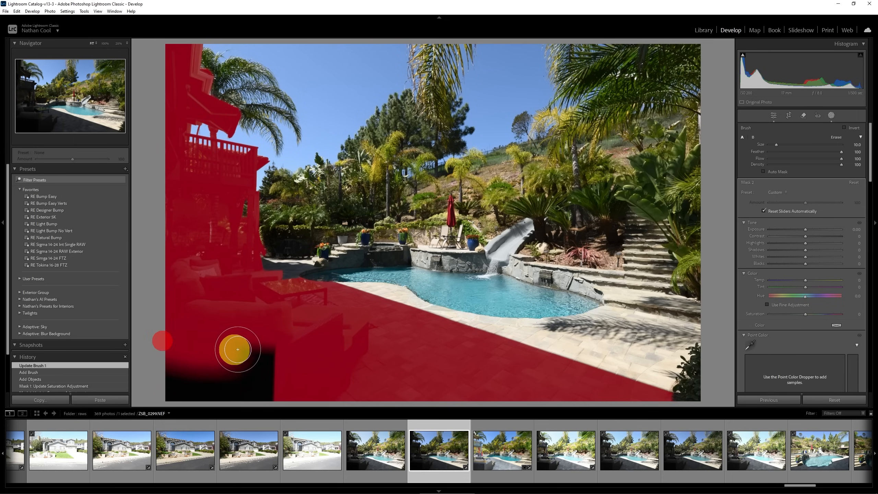
pyautogui.moveTo(236, 349); pyautogui.dragTo(253, 368)
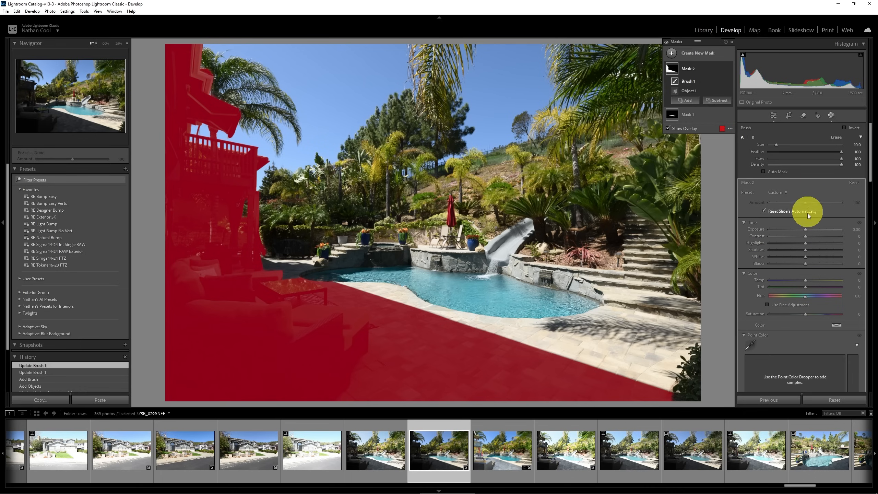
pyautogui.moveTo(805, 232)
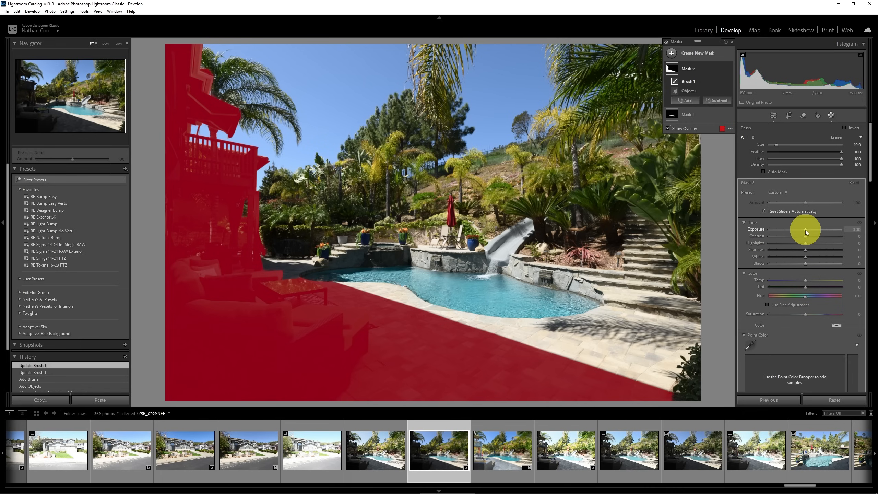
# Step: Raise the patio mask exposure to about +3.20 and warm its temperature
pyautogui.moveTo(805, 232); pyautogui.dragTo(820, 231)
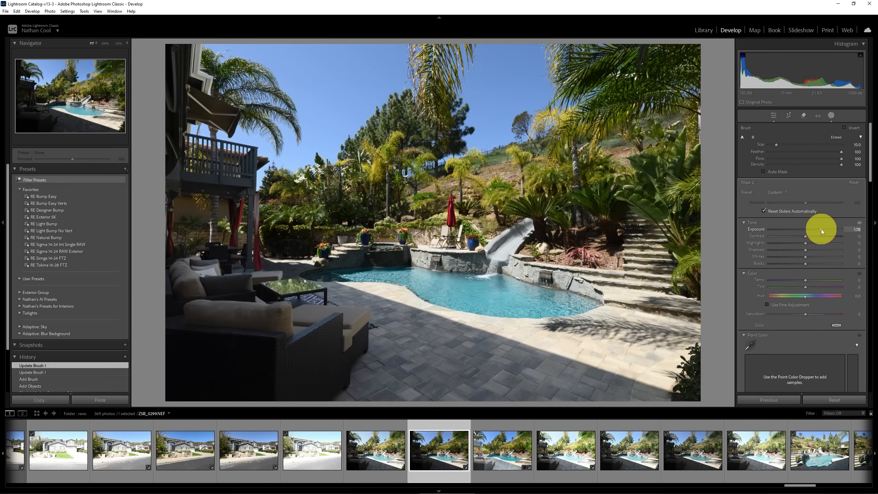
pyautogui.moveTo(820, 231); pyautogui.dragTo(834, 231)
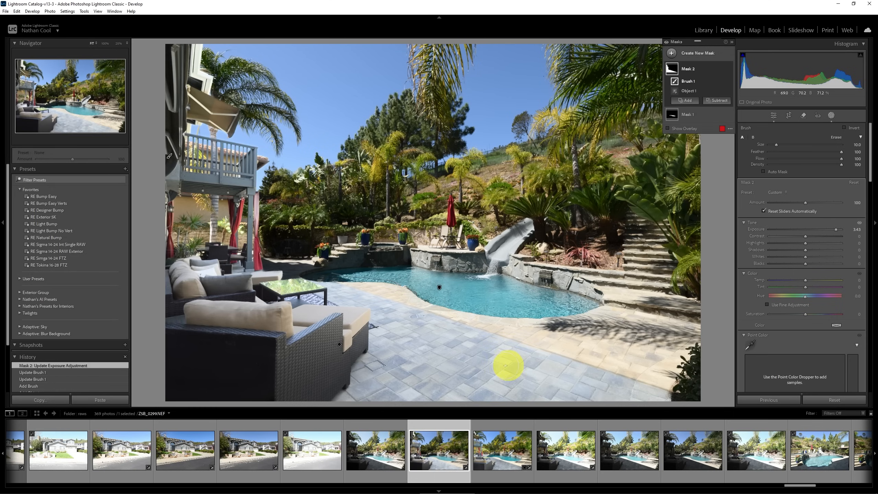
pyautogui.moveTo(803, 281)
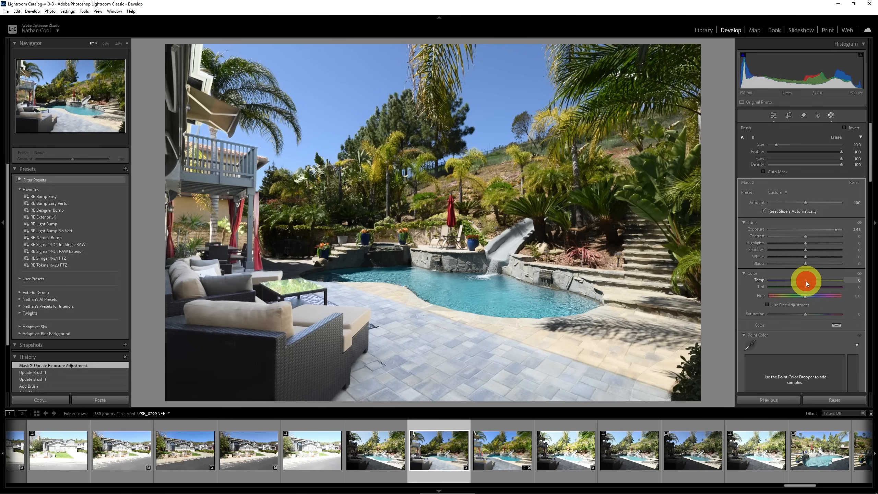
pyautogui.moveTo(805, 280); pyautogui.dragTo(816, 279)
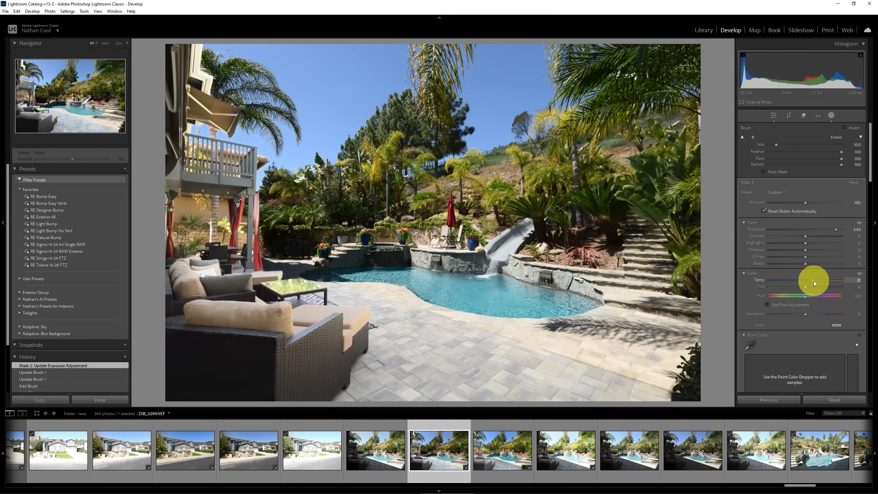
pyautogui.moveTo(818, 280); pyautogui.dragTo(807, 280)
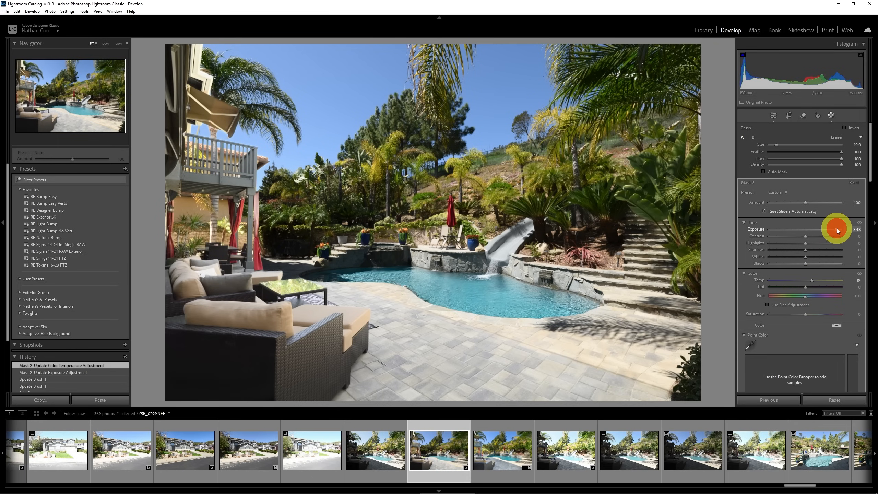
pyautogui.moveTo(838, 229); pyautogui.dragTo(817, 229)
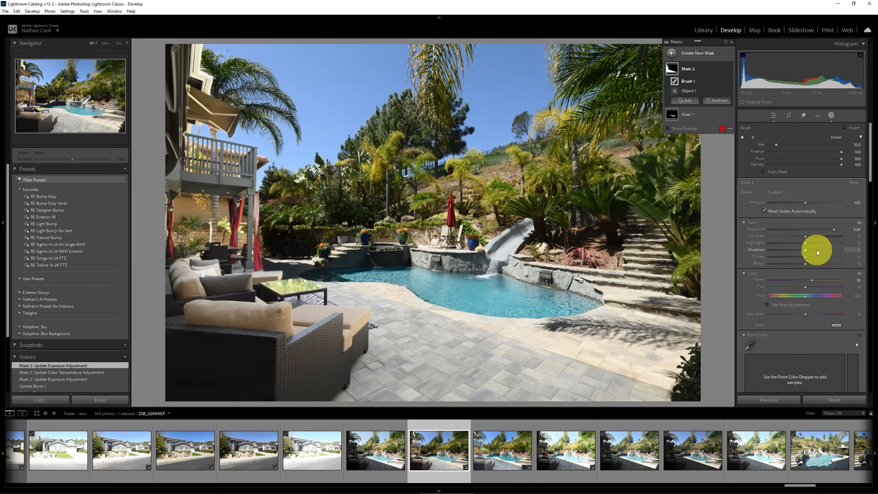
# Step: Adjust the patio mask shadows and return to the denoised house photo
pyautogui.moveTo(834, 250); pyautogui.dragTo(815, 249)
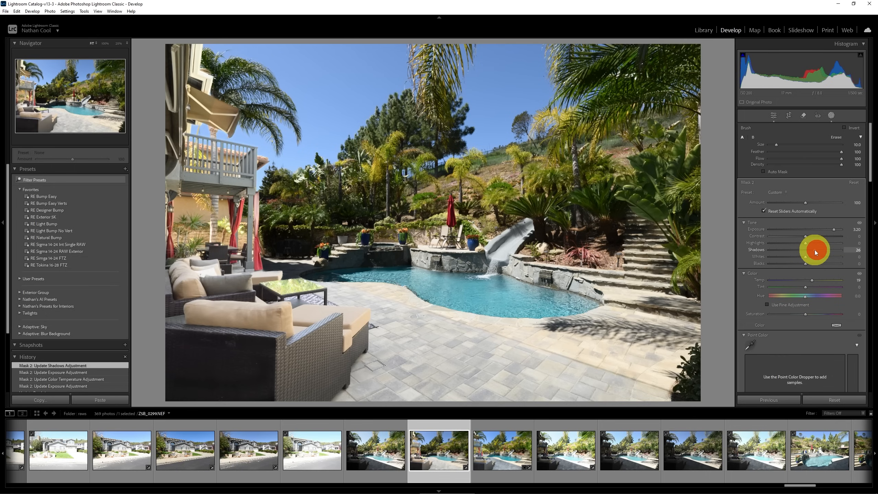
pyautogui.moveTo(820, 249); pyautogui.dragTo(806, 249)
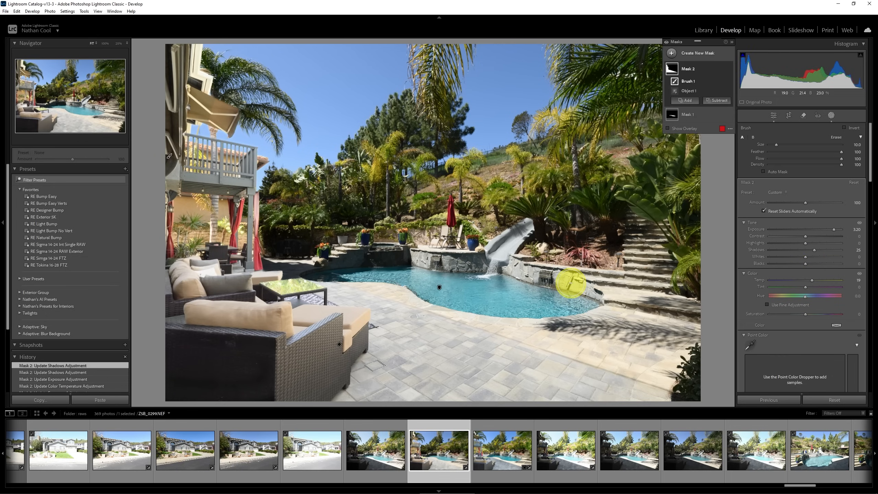
pyautogui.click(439, 450)
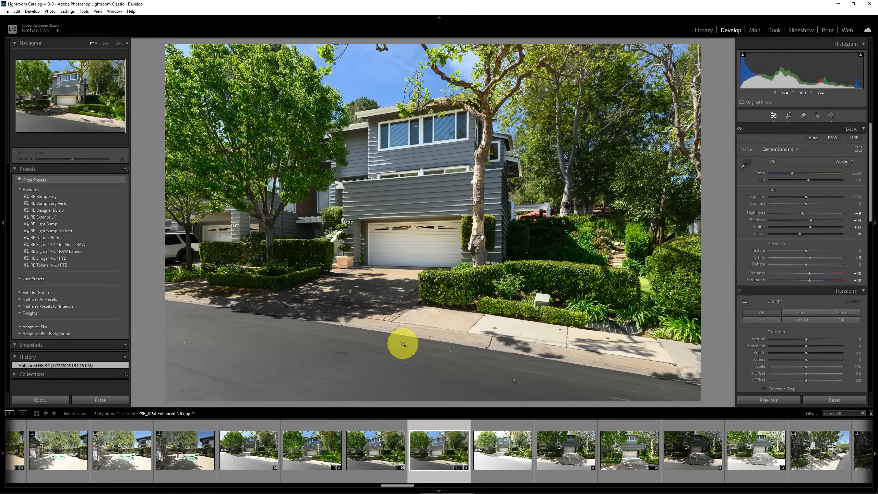